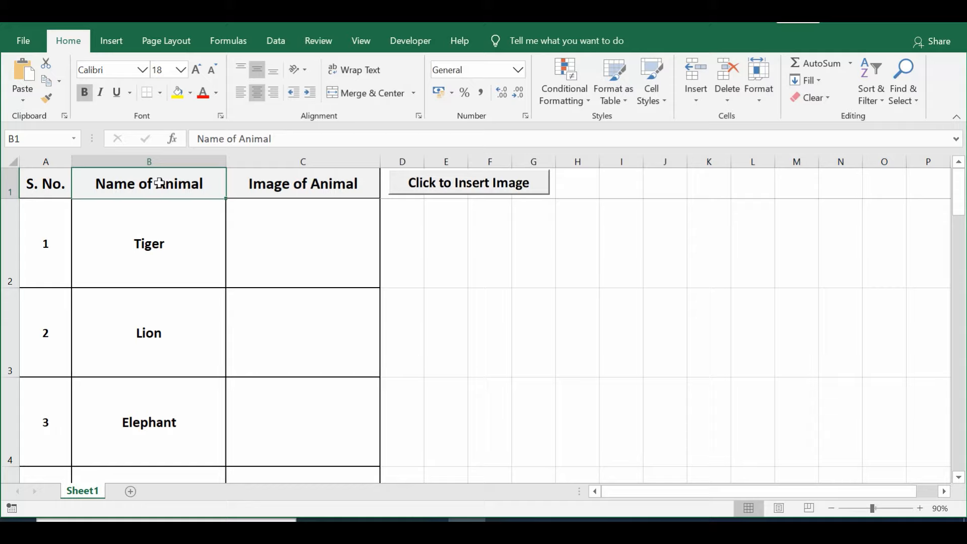
- Point out the Tiger name cell and its empty image cell in the worksheet
click(149, 161)
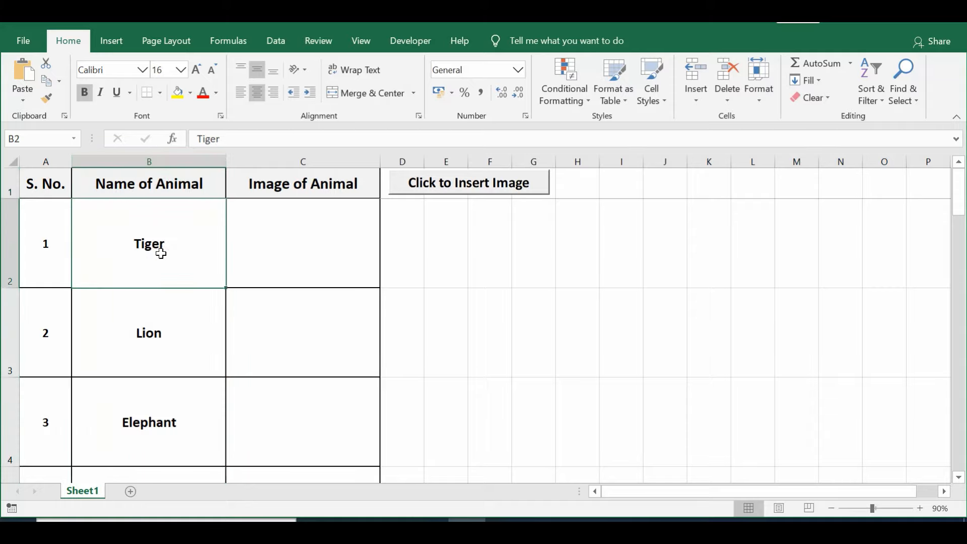
mouse_move(266, 241)
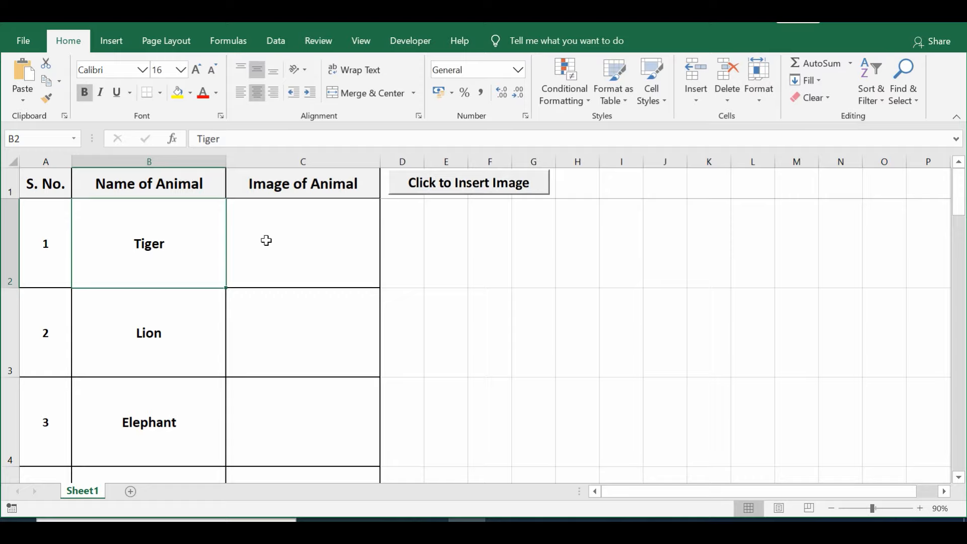
click(303, 243)
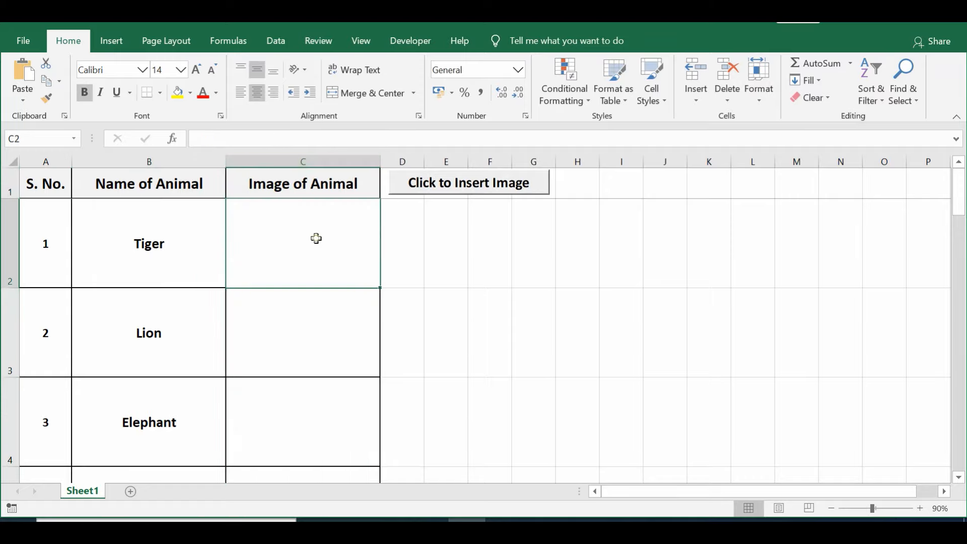
mouse_move(237, 244)
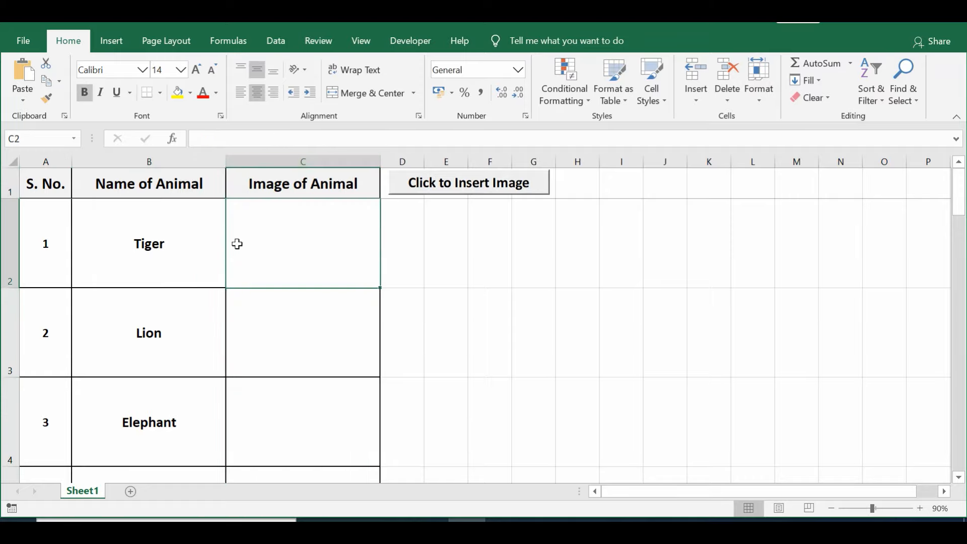
mouse_move(159, 232)
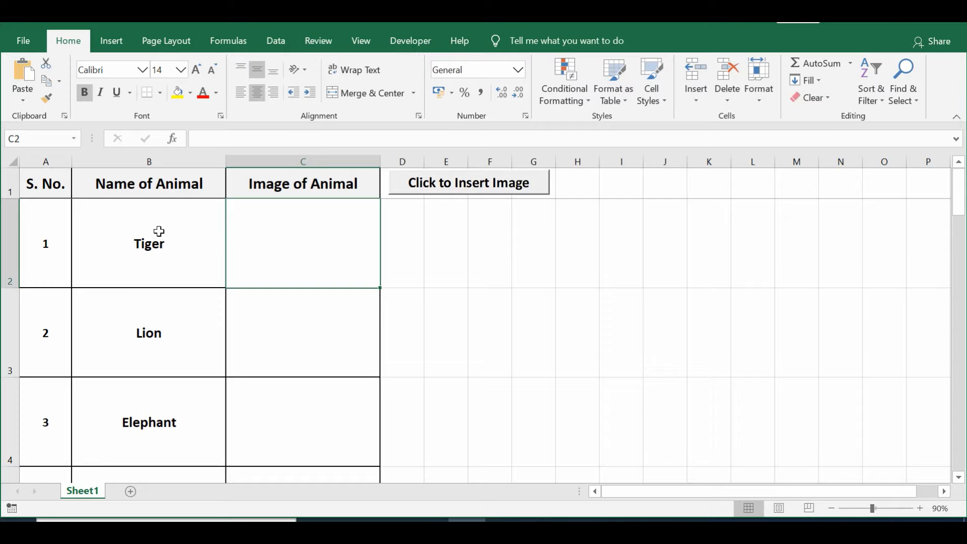
click(148, 244)
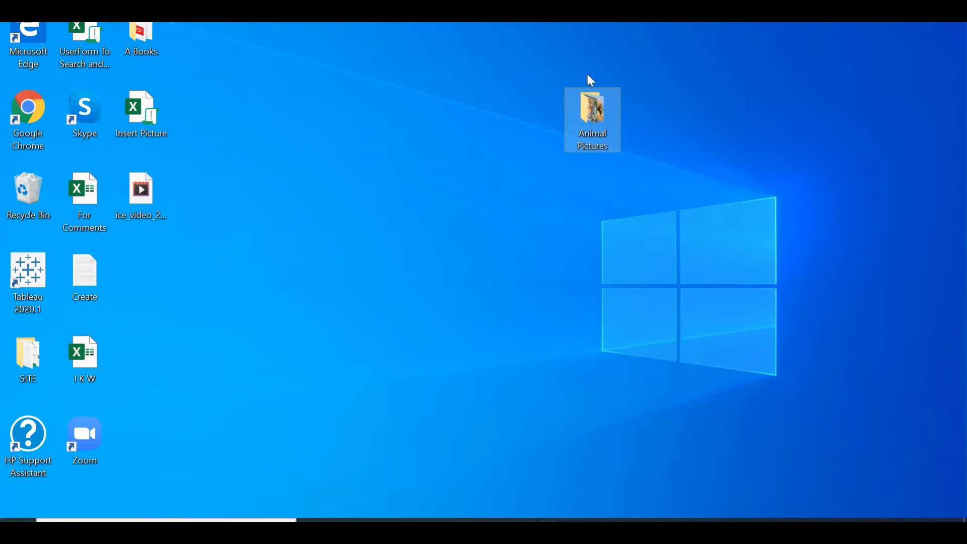
- Open the Animal Pictures folder and browse the Elephant and Dog thumbnails
double_click(591, 117)
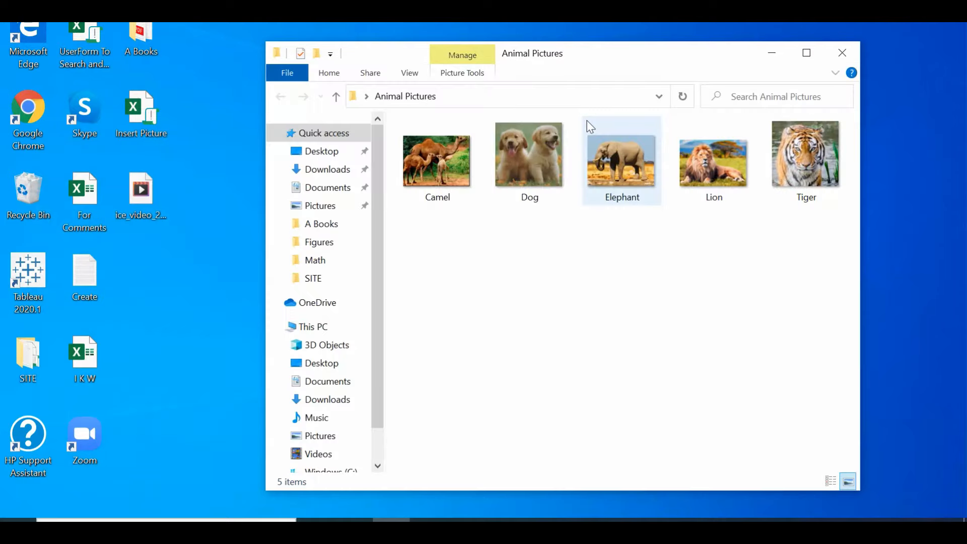
click(806, 53)
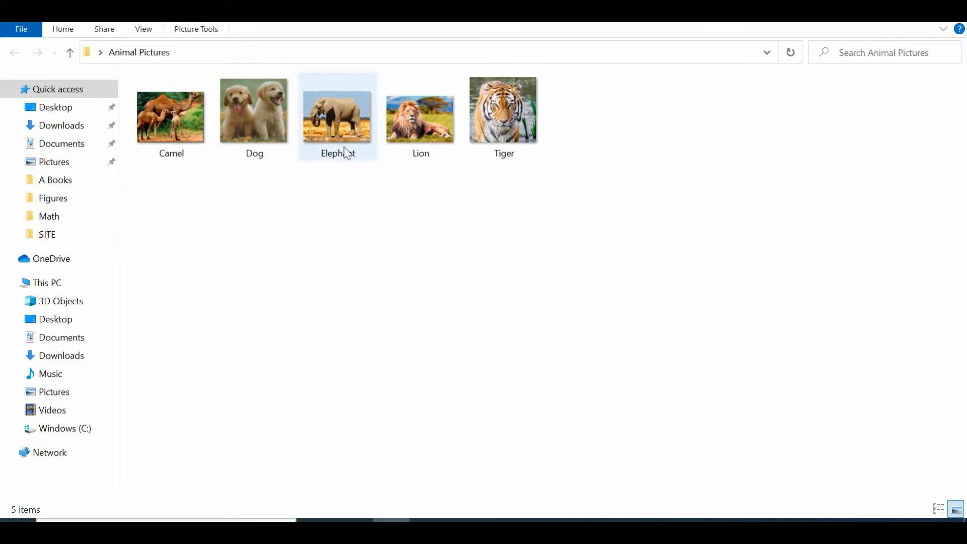
click(254, 117)
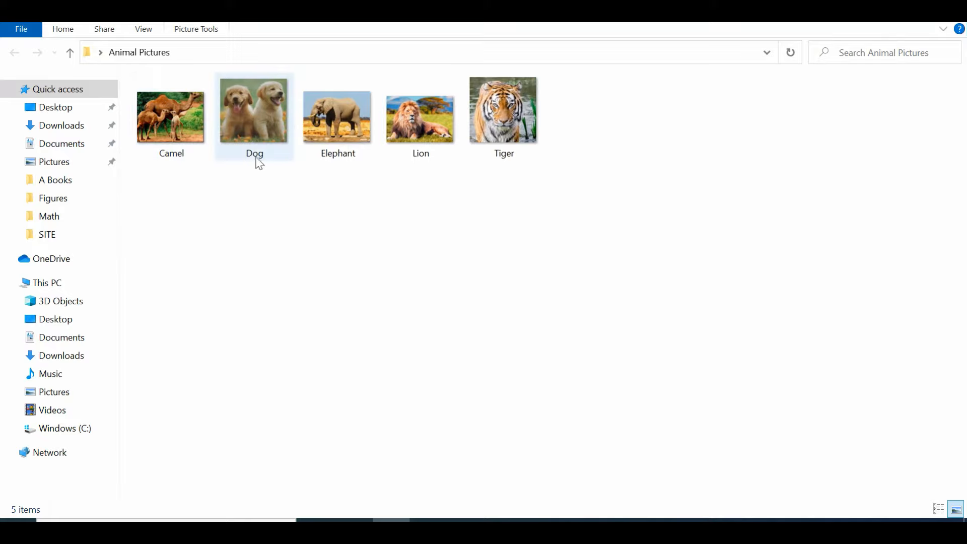
click(532, 177)
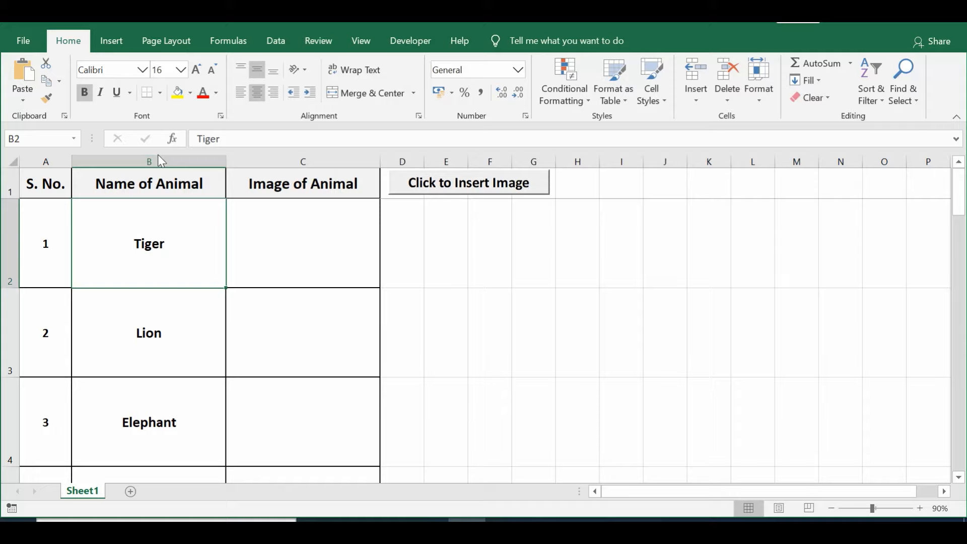
mouse_move(161, 233)
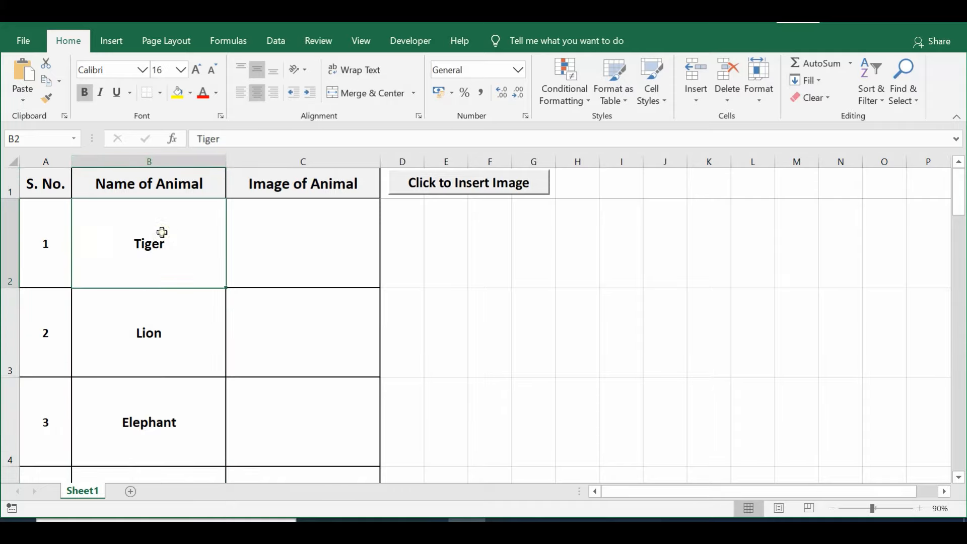
mouse_move(461, 199)
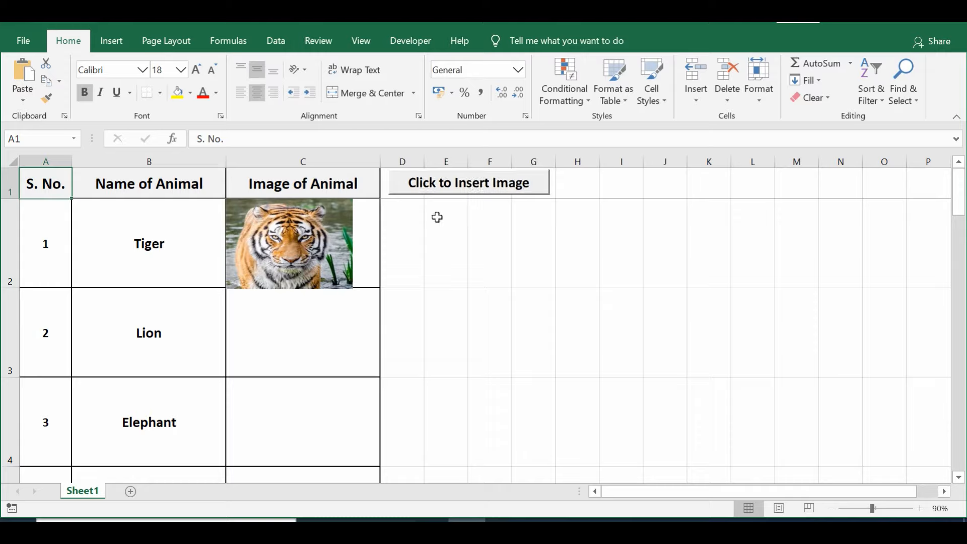
mouse_move(405, 247)
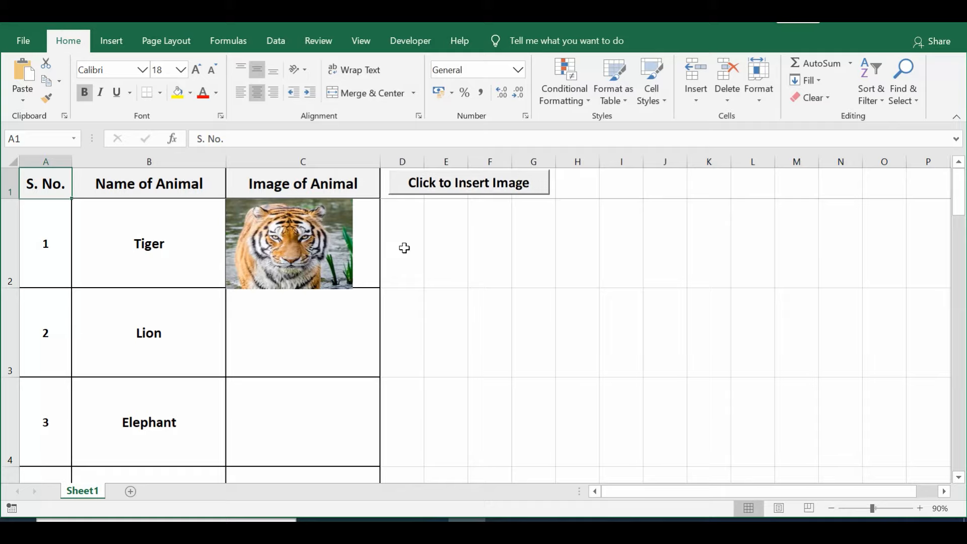
mouse_move(361, 40)
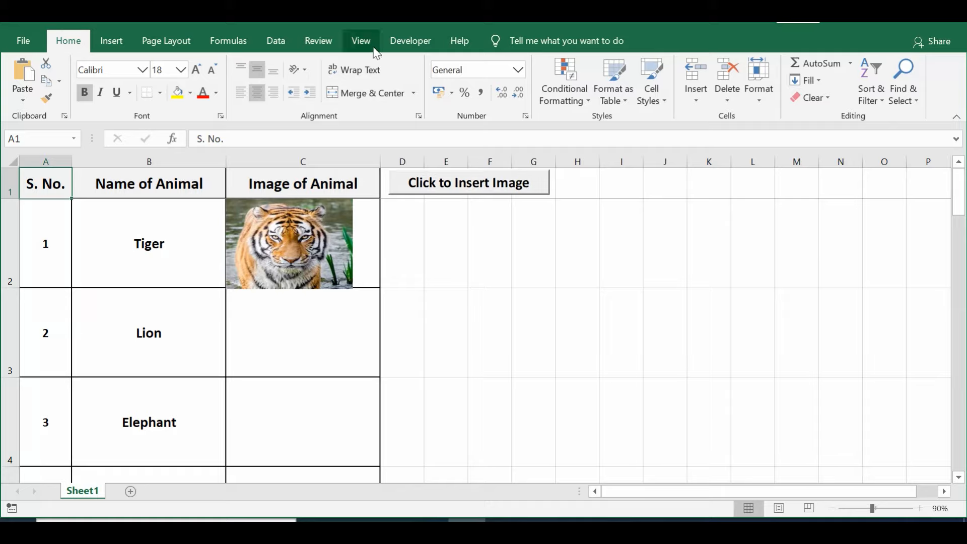
- Show the Developer tools and open the VBA code behind the Click to Insert Image button
click(411, 41)
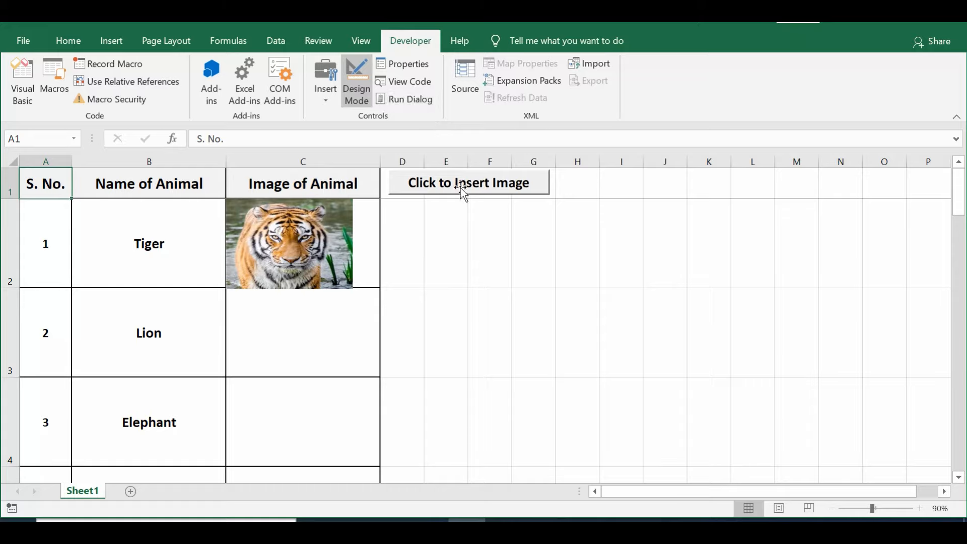
click(468, 182)
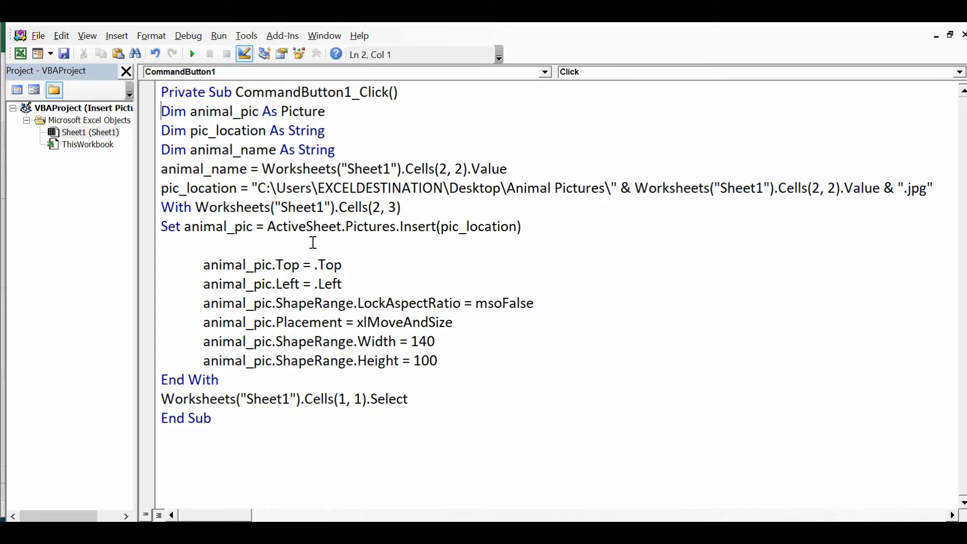
- Walk through the Dim declarations: animal_pic As Picture, pic_location As String, animal_name
click(161, 110)
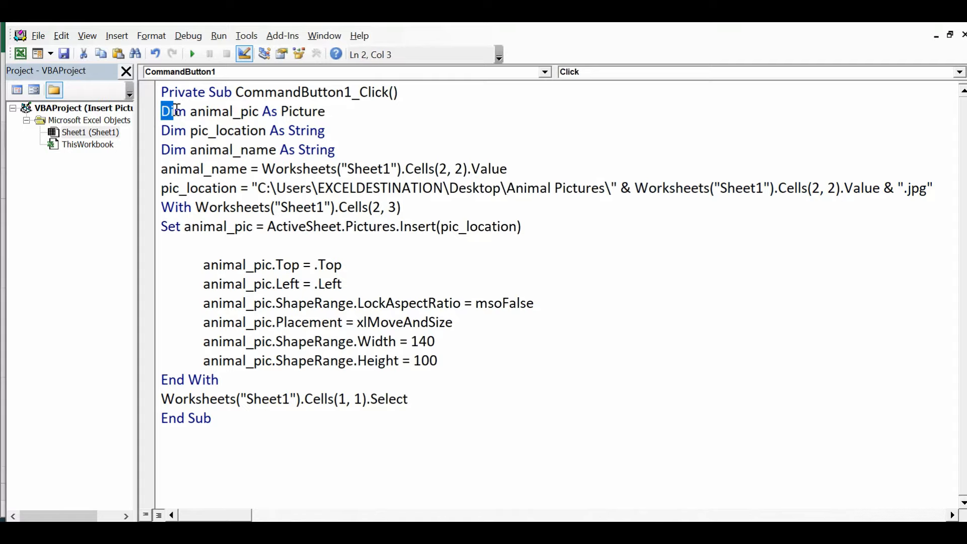
double_click(220, 111)
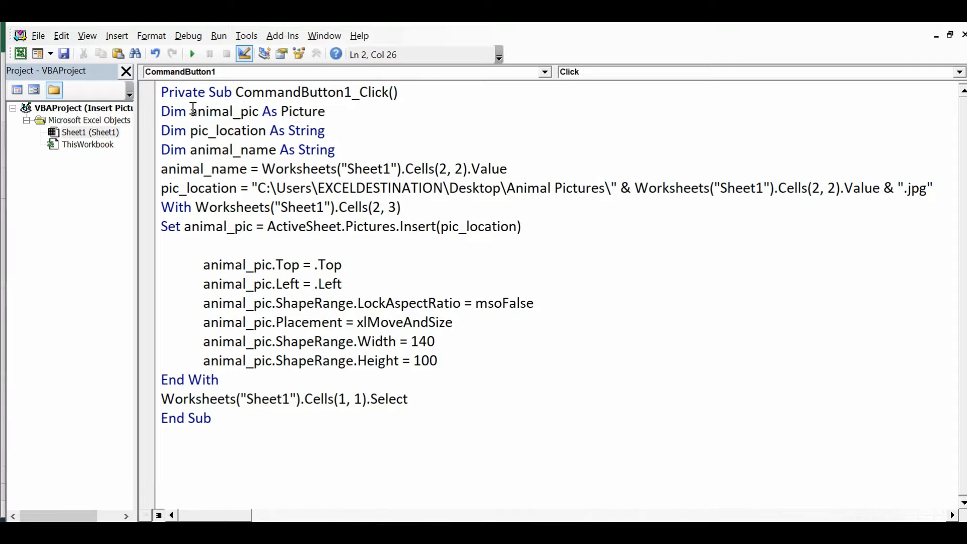
double_click(225, 111)
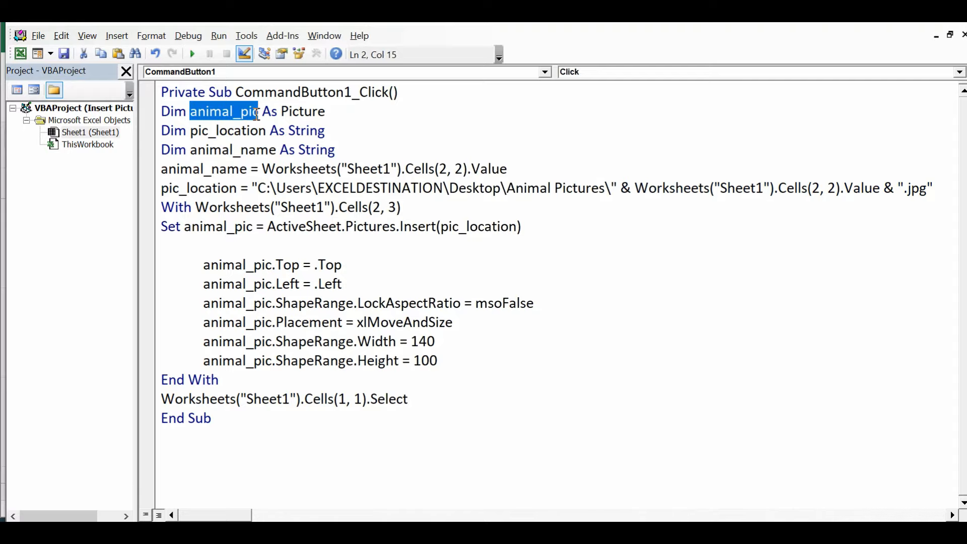
double_click(303, 112)
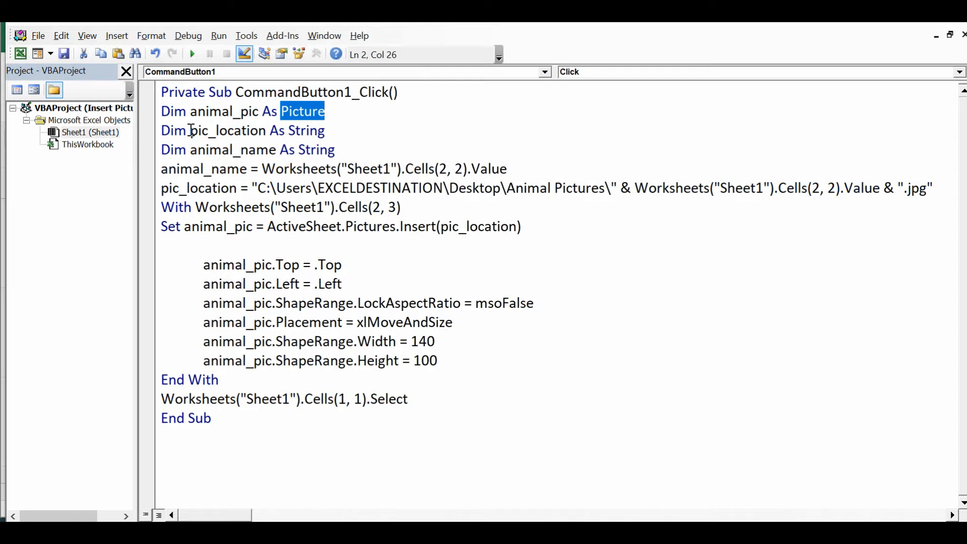
double_click(227, 130)
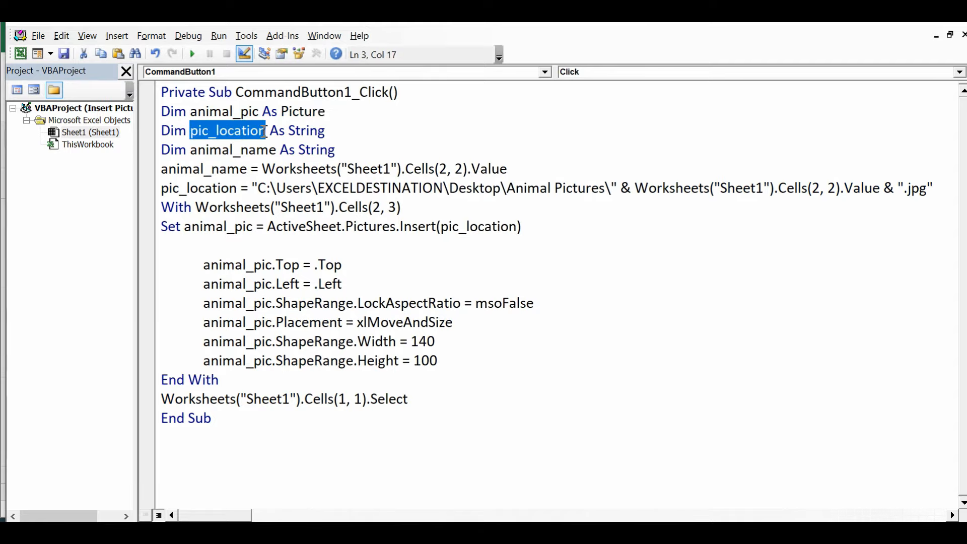
double_click(303, 130)
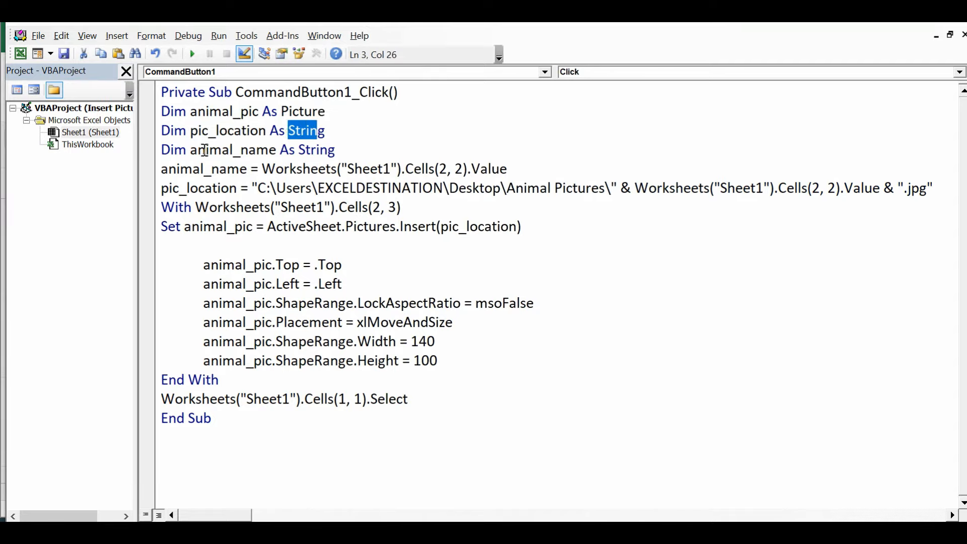
double_click(209, 149)
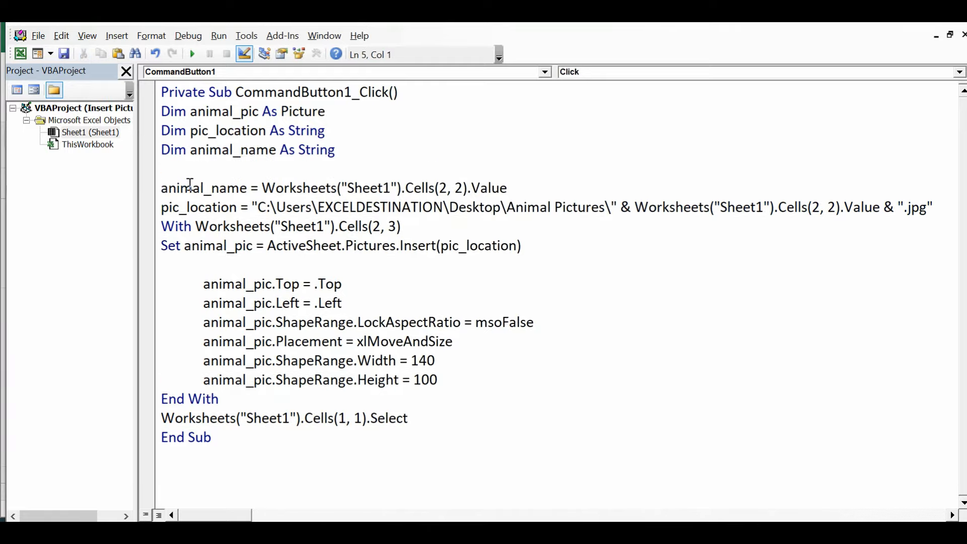
- Review the animal_name assignment from Sheet1 and insert a blank line after the declarations
double_click(209, 189)
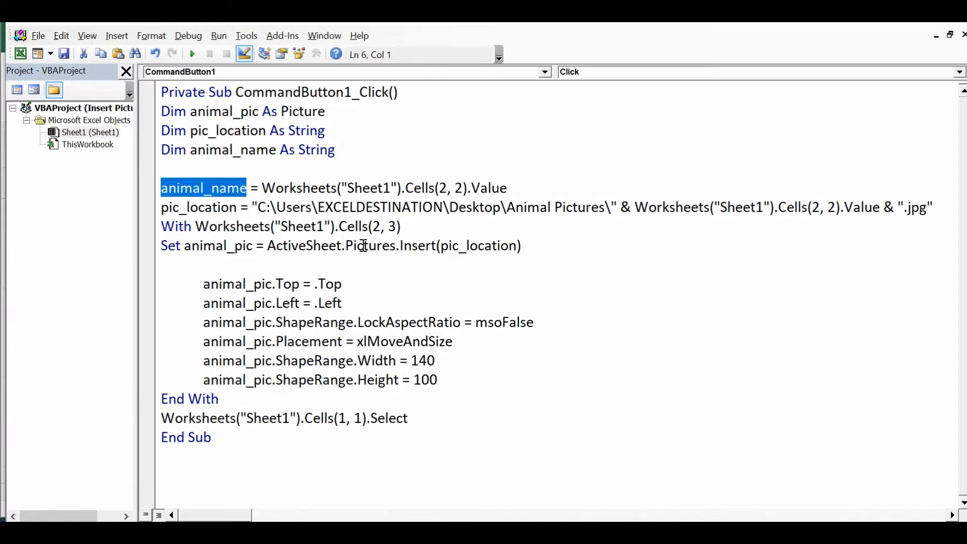
mouse_move(370, 227)
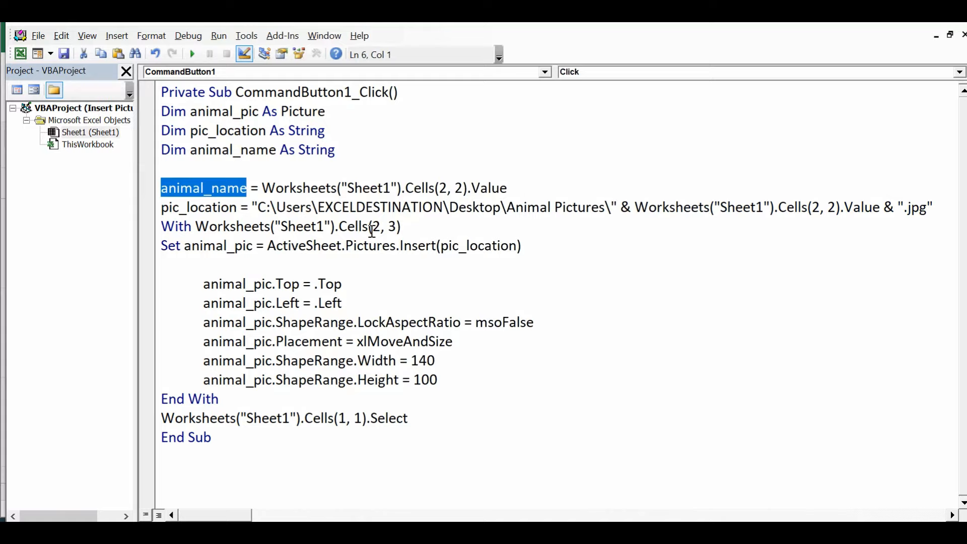
mouse_move(258, 199)
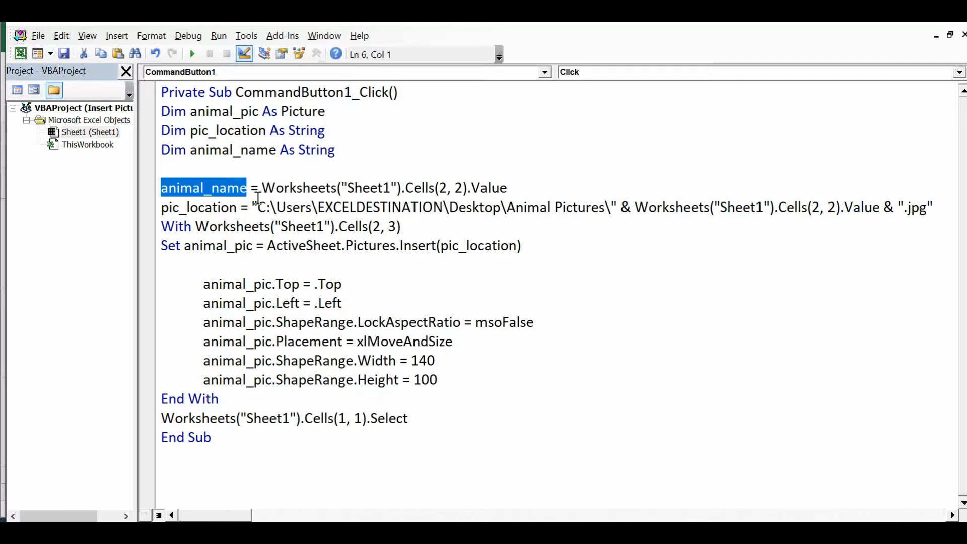
double_click(300, 188)
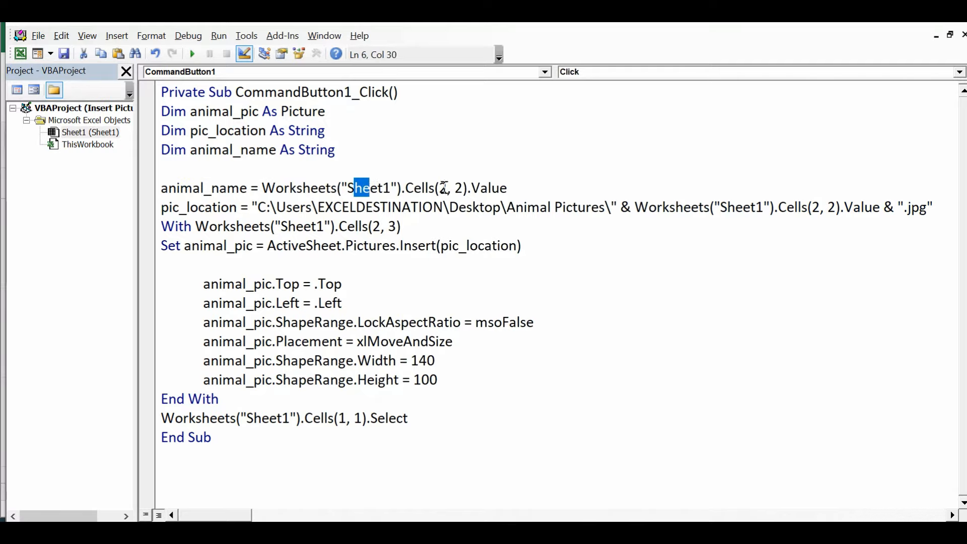
click(442, 189)
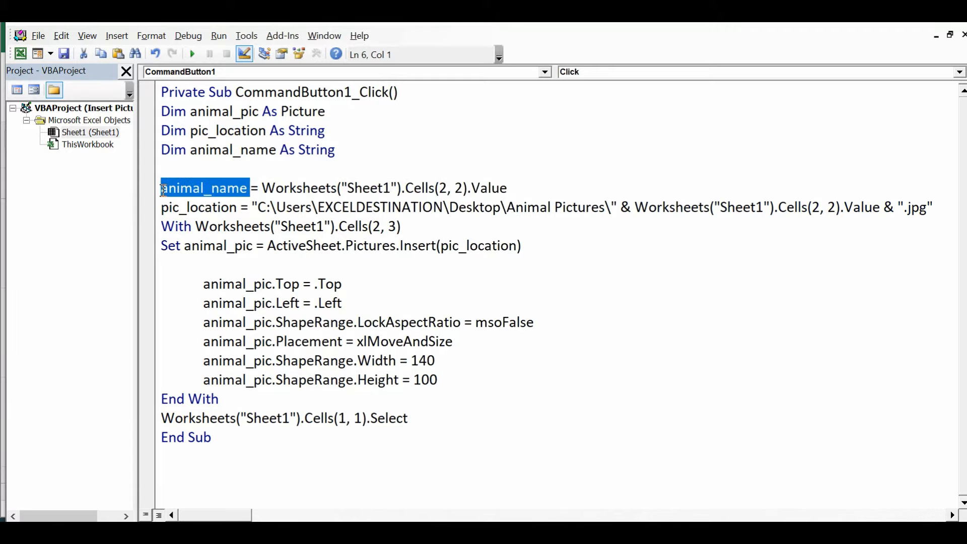
mouse_move(532, 233)
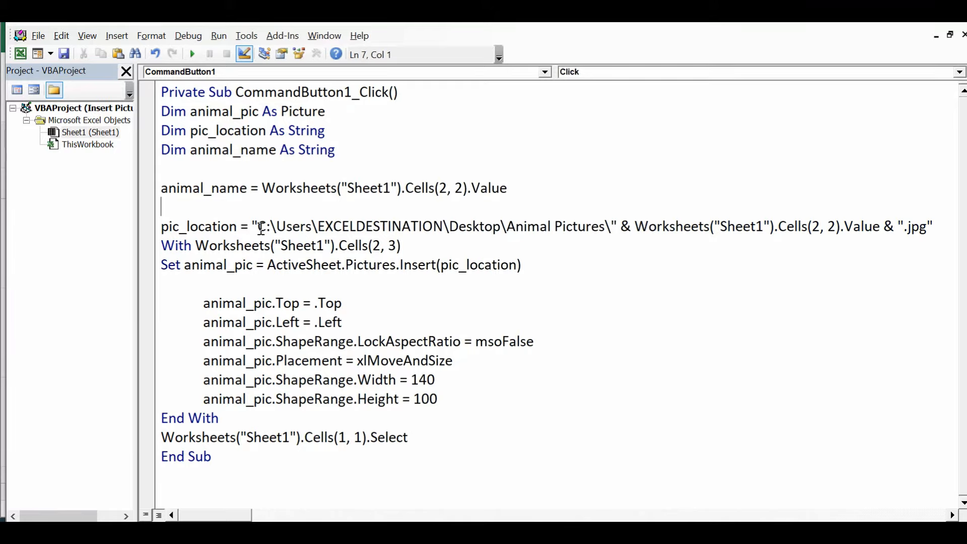
double_click(198, 225)
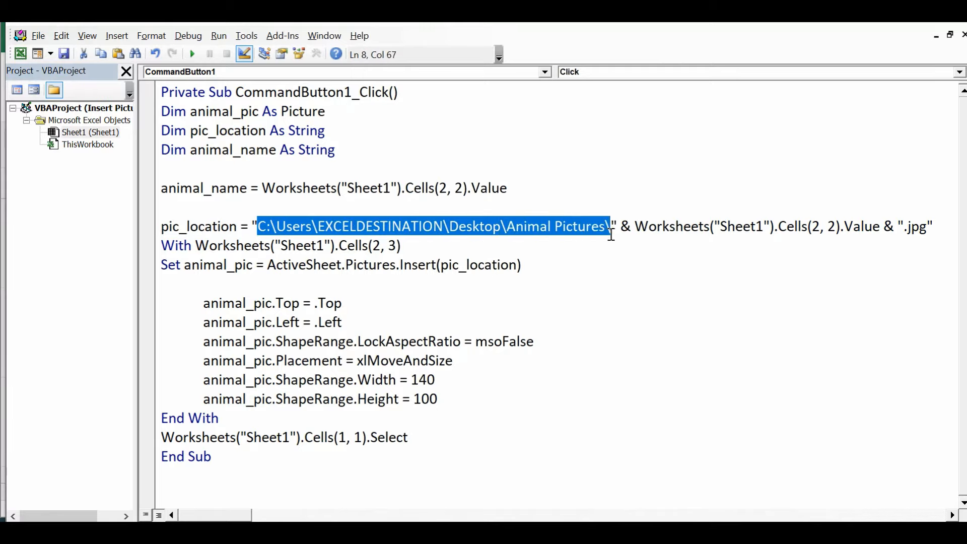
mouse_move(599, 324)
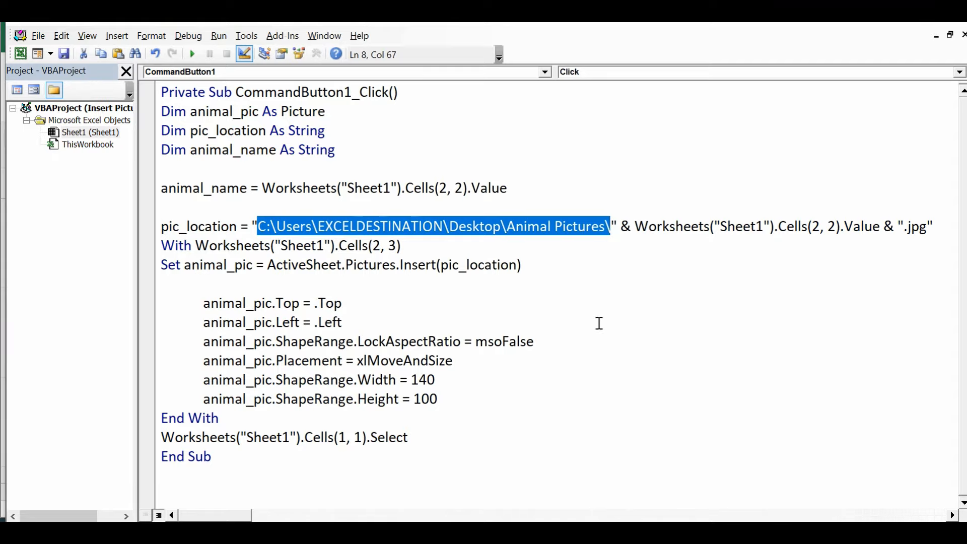
mouse_move(629, 233)
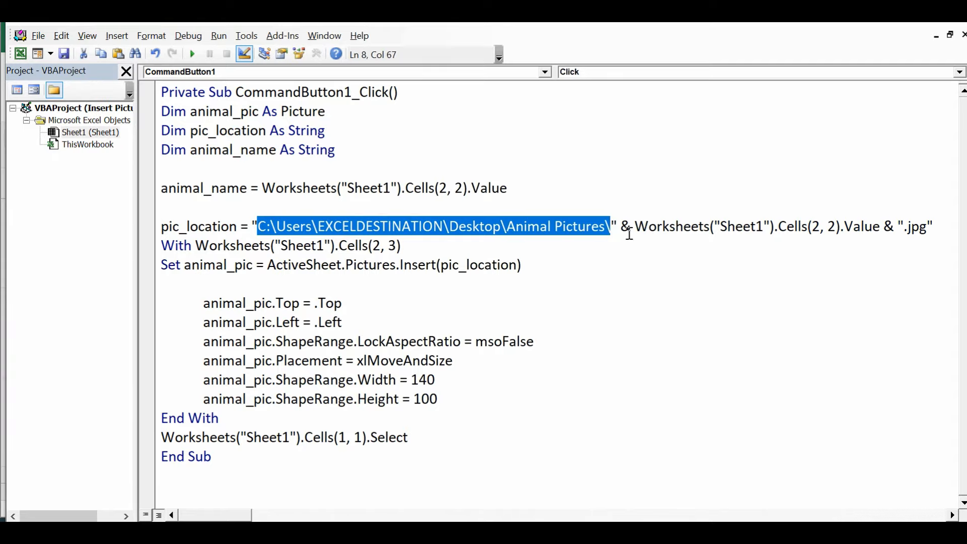
click(625, 226)
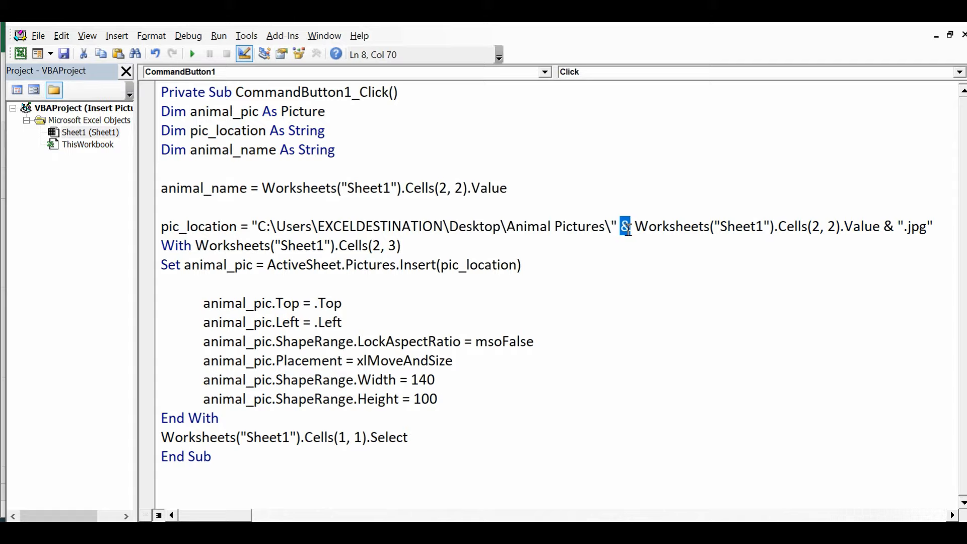
double_click(660, 227)
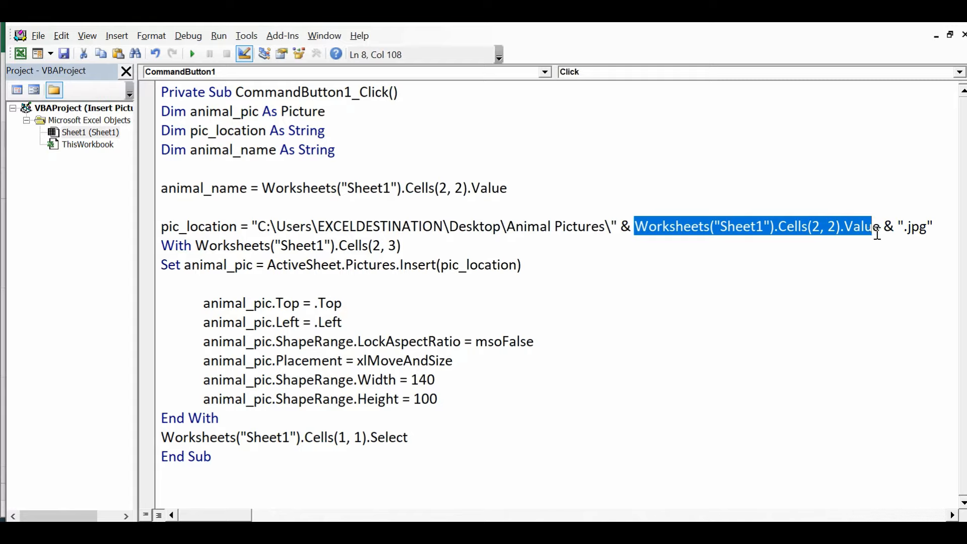
click(883, 226)
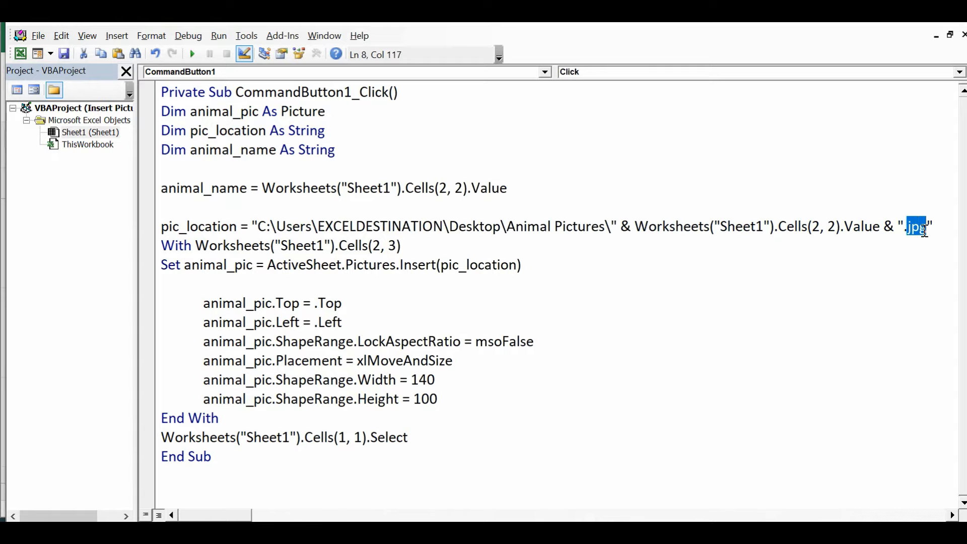
mouse_move(786, 282)
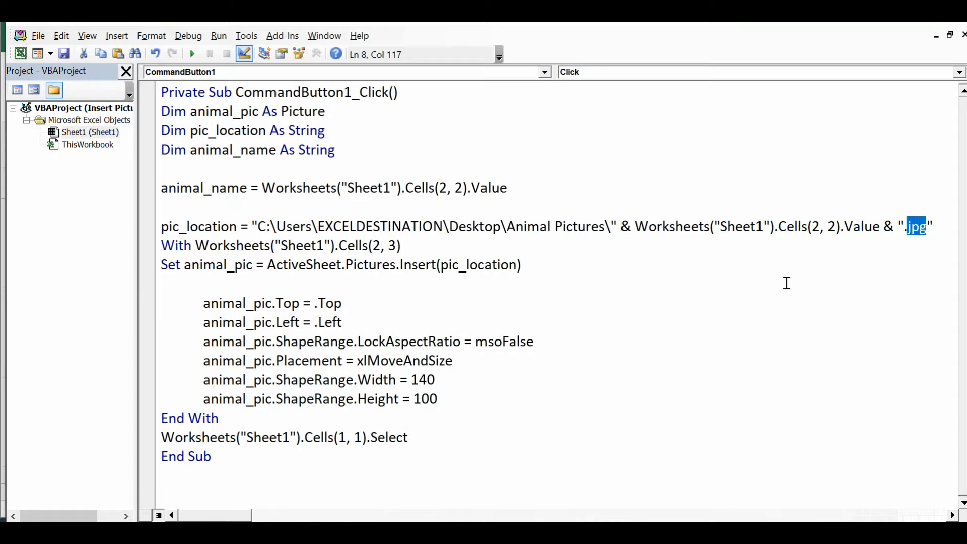
mouse_move(944, 224)
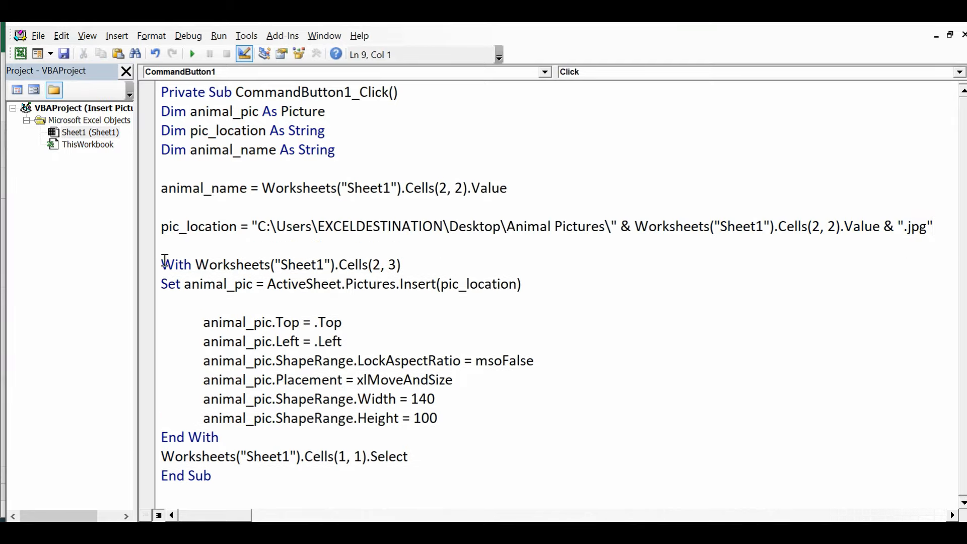
- Walk through the With Cells(2, 3) block targeting column 3 down to End With
double_click(174, 264)
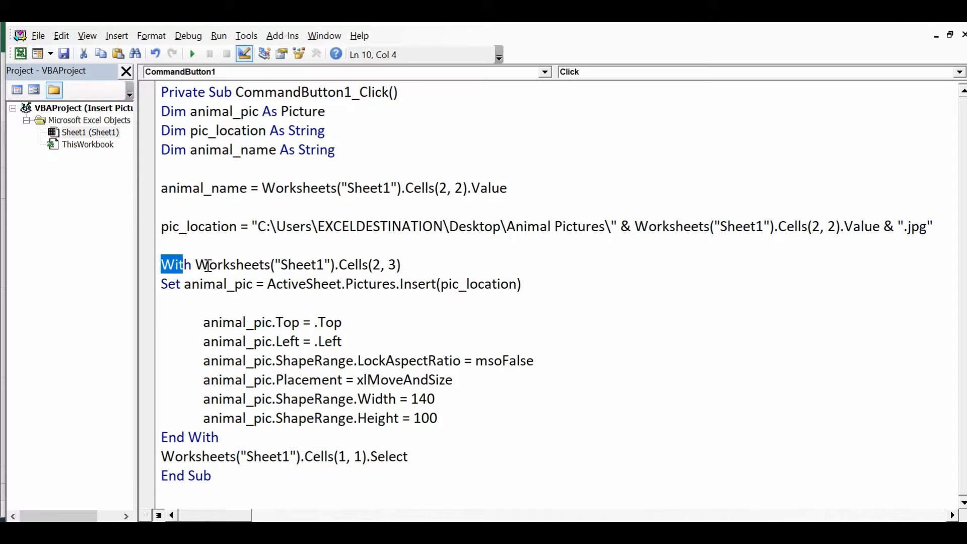
double_click(233, 266)
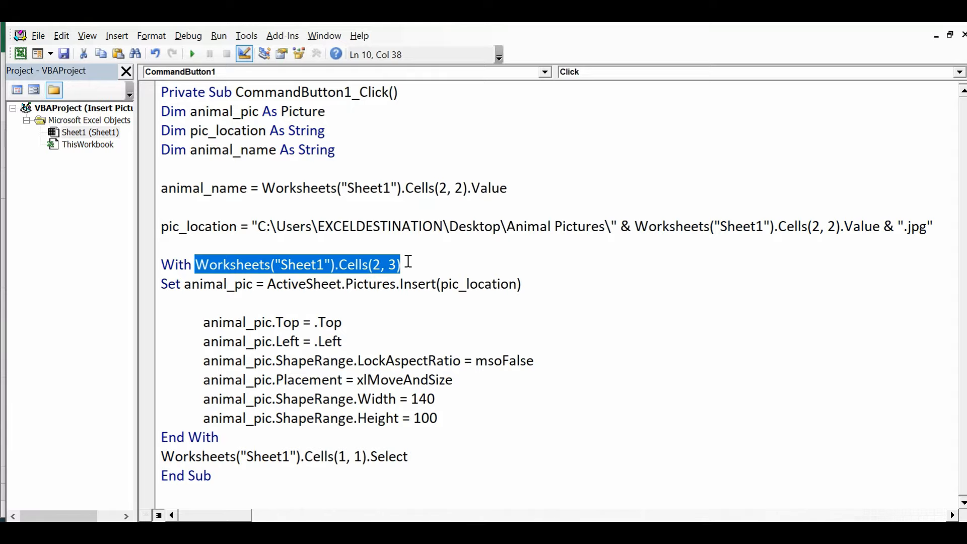
mouse_move(383, 271)
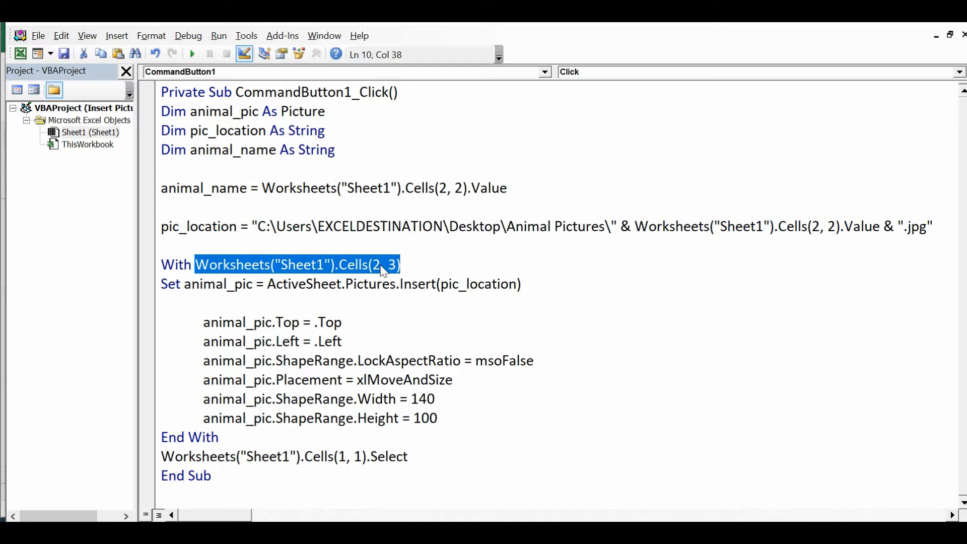
click(392, 265)
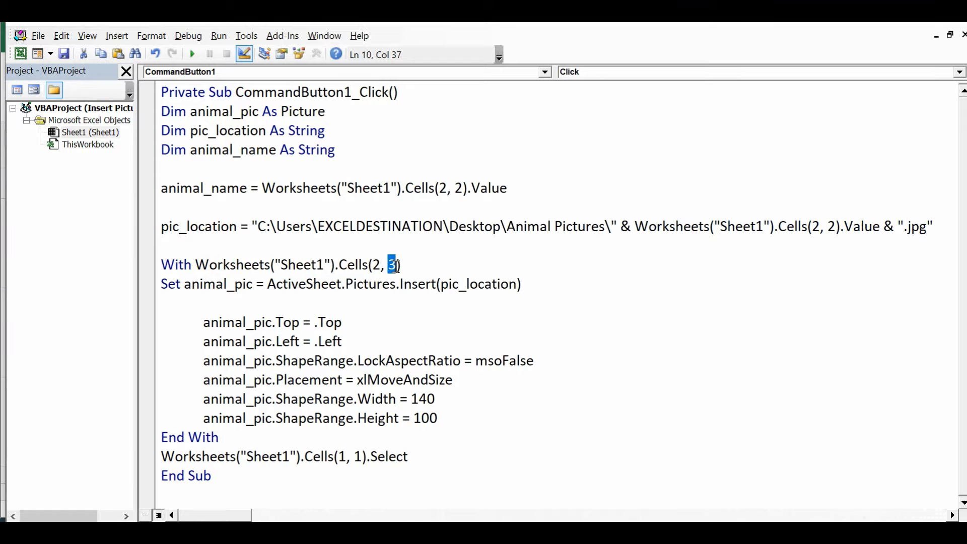
mouse_move(400, 326)
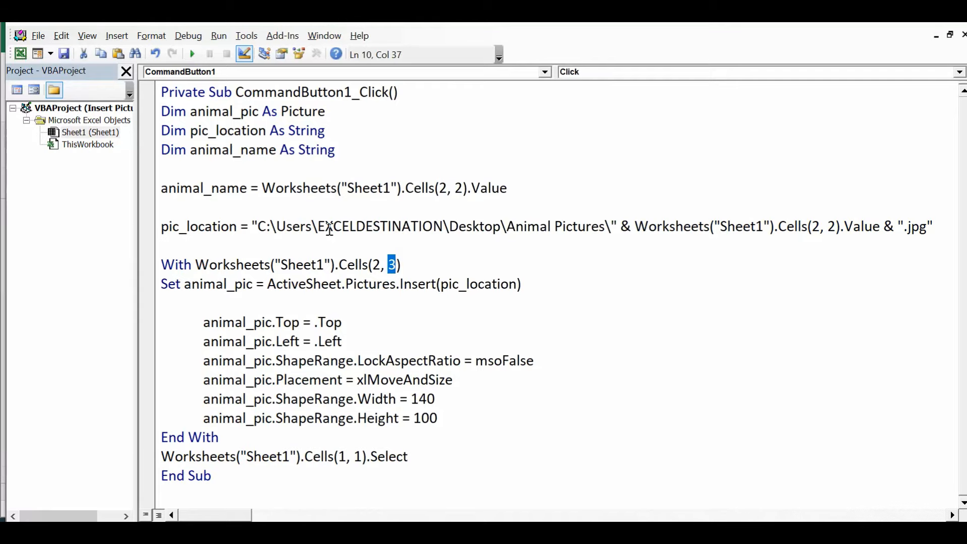
click(381, 264)
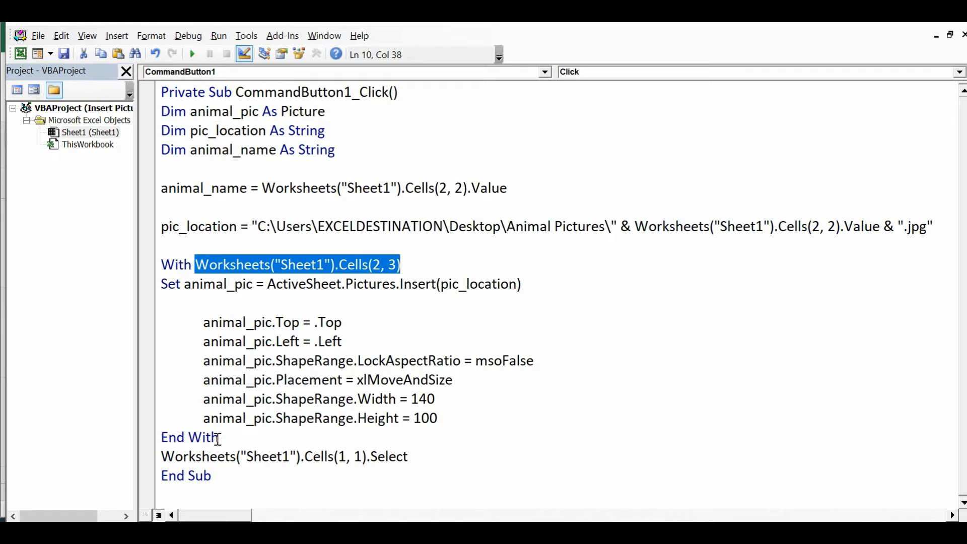
double_click(189, 436)
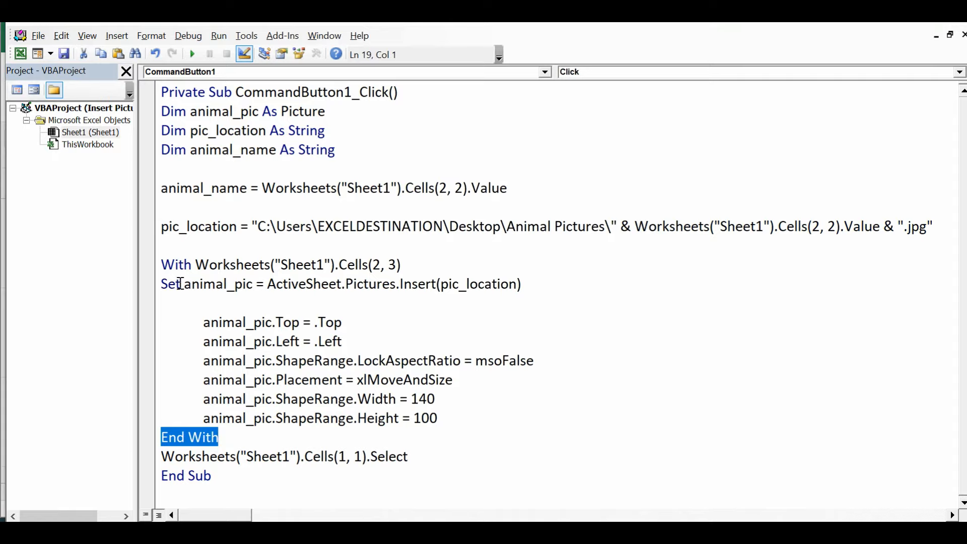
- Walk through the Set animal_pic = ActiveSheet.Pictures.Insert(pic_location) line
double_click(217, 285)
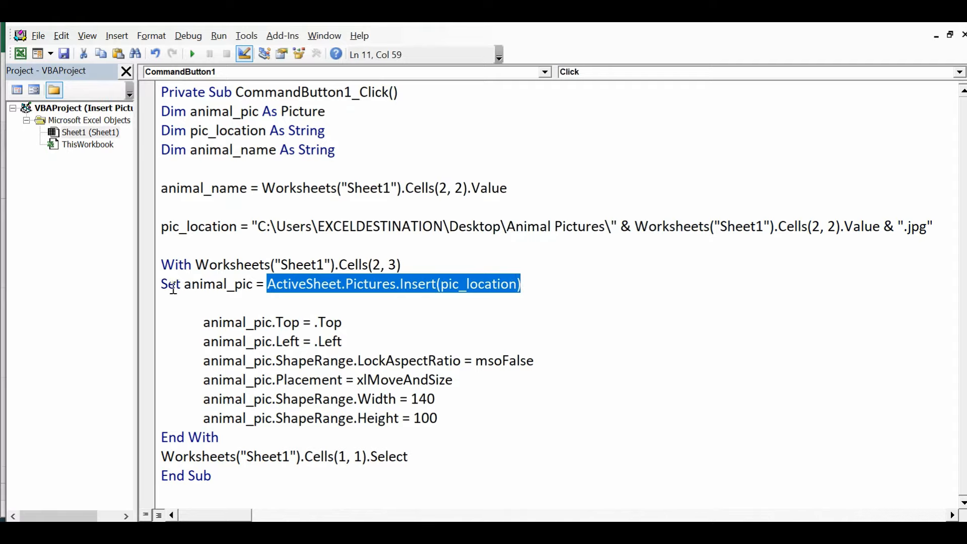
double_click(171, 284)
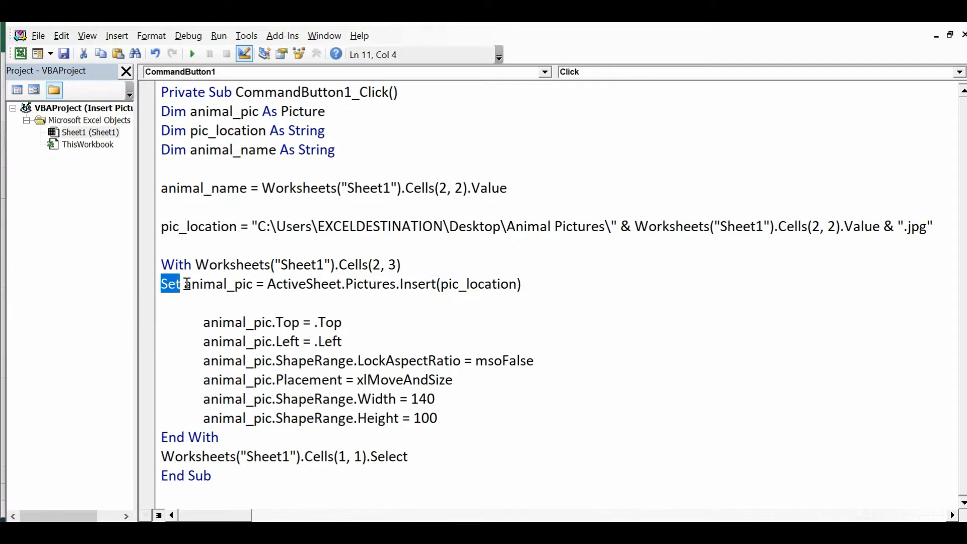
double_click(222, 284)
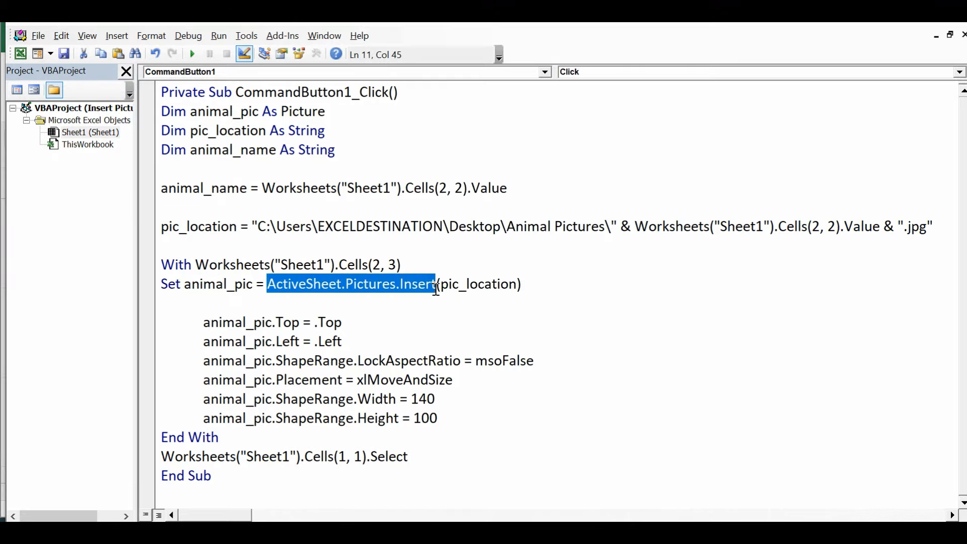
click(511, 284)
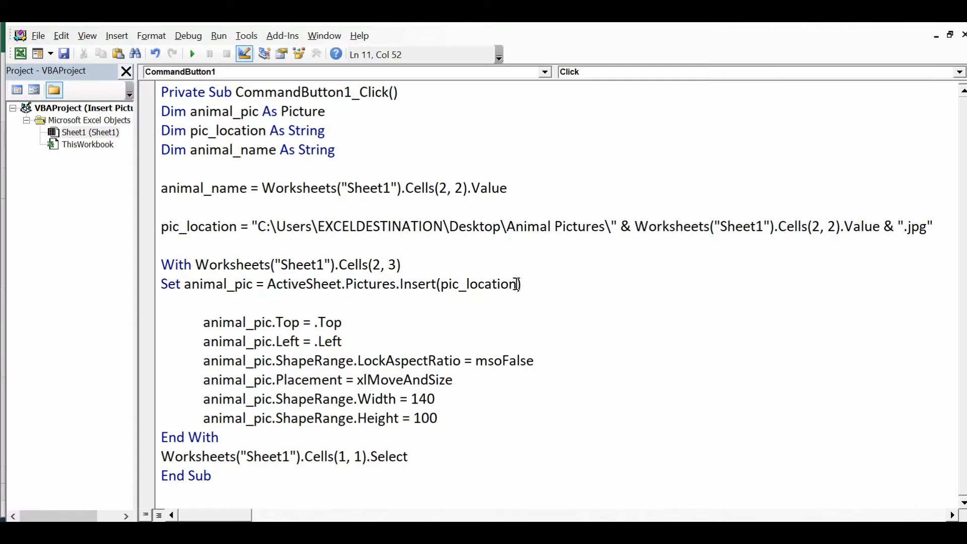
double_click(478, 284)
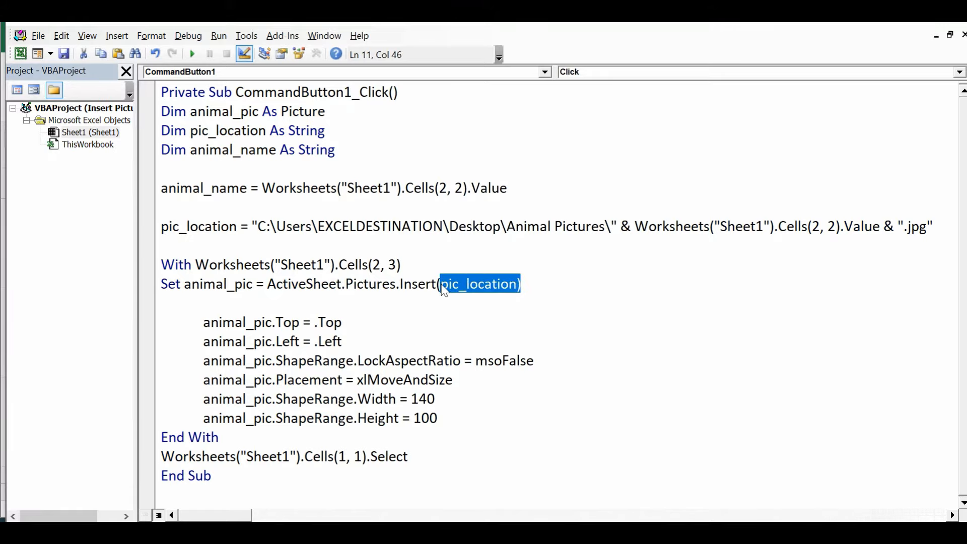
mouse_move(290, 298)
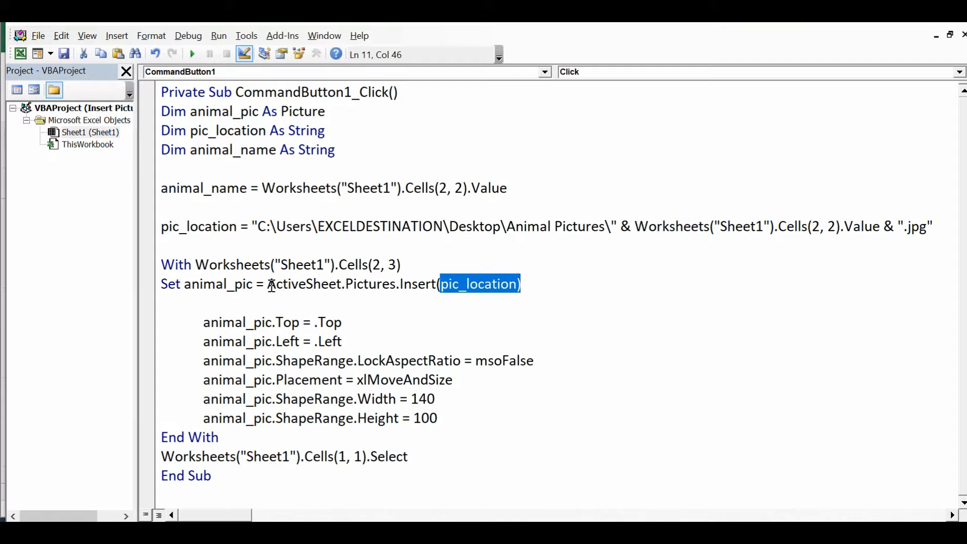
mouse_move(278, 289)
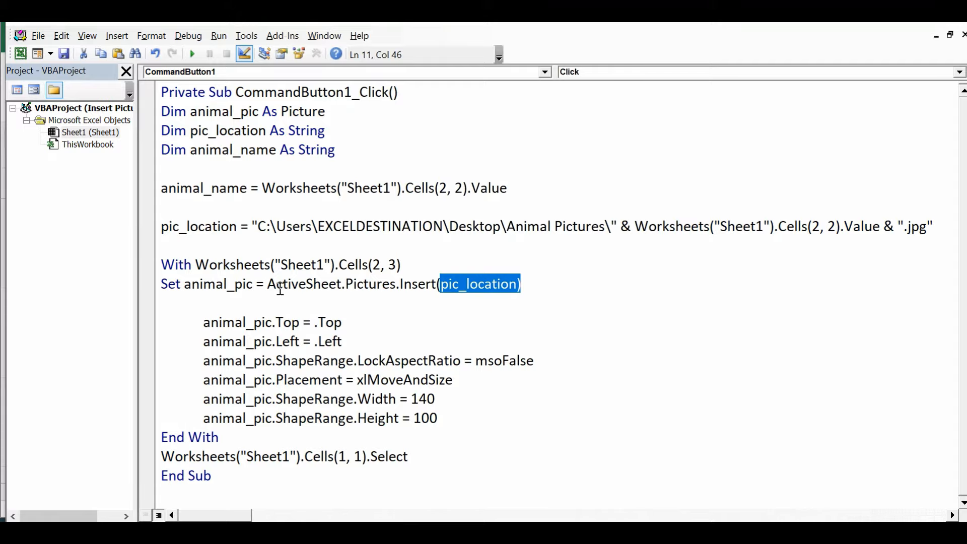
double_click(301, 284)
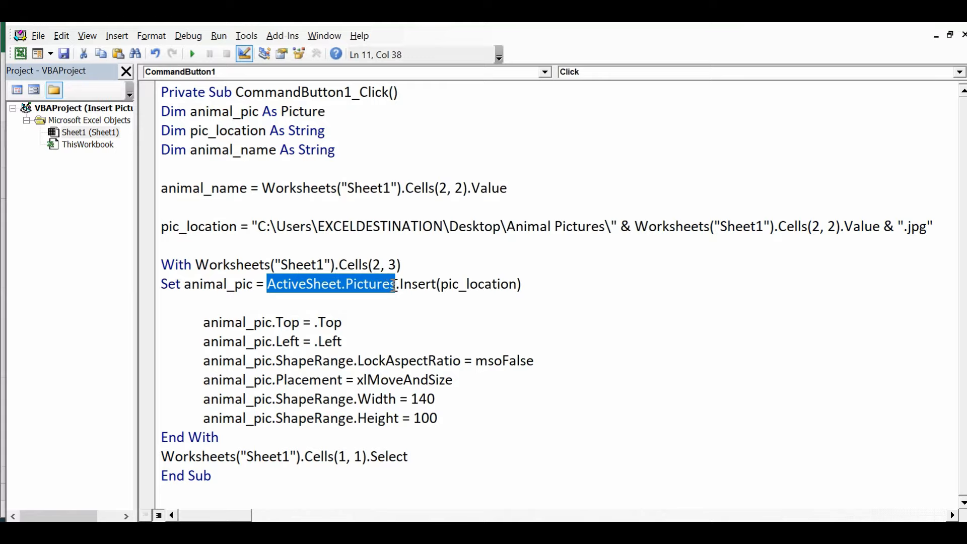
click(161, 303)
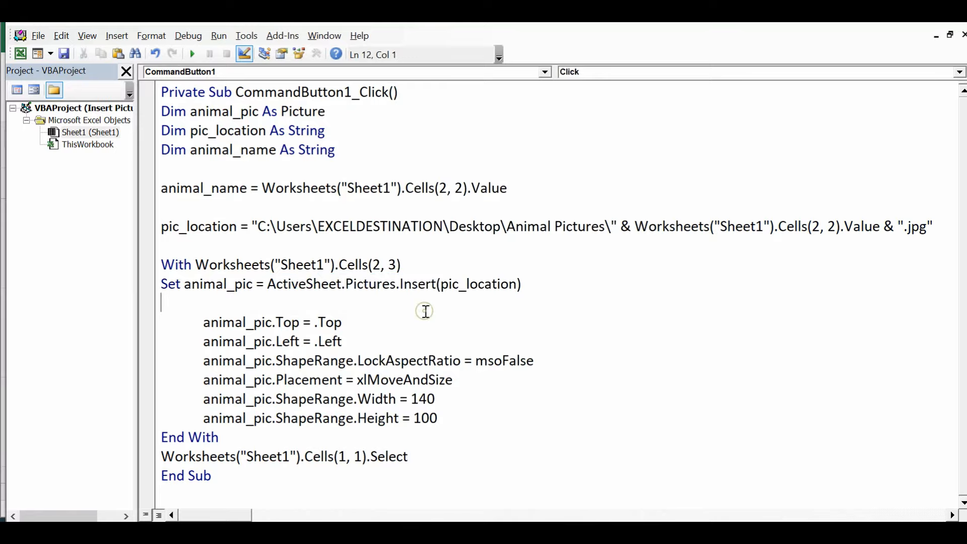
- Review the Left, ShapeRange, LockAspectRatio and Placement = xlMoveAndSize lines
click(204, 322)
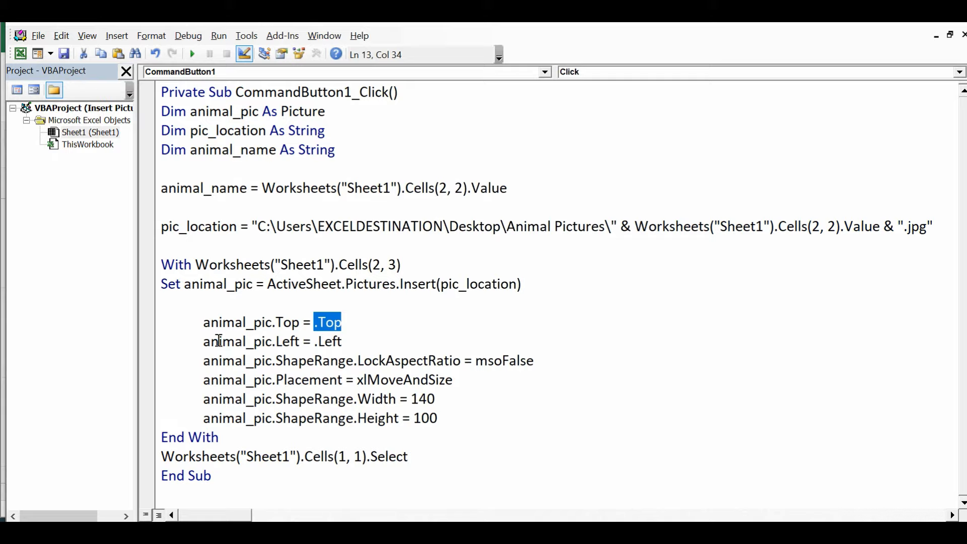
double_click(238, 342)
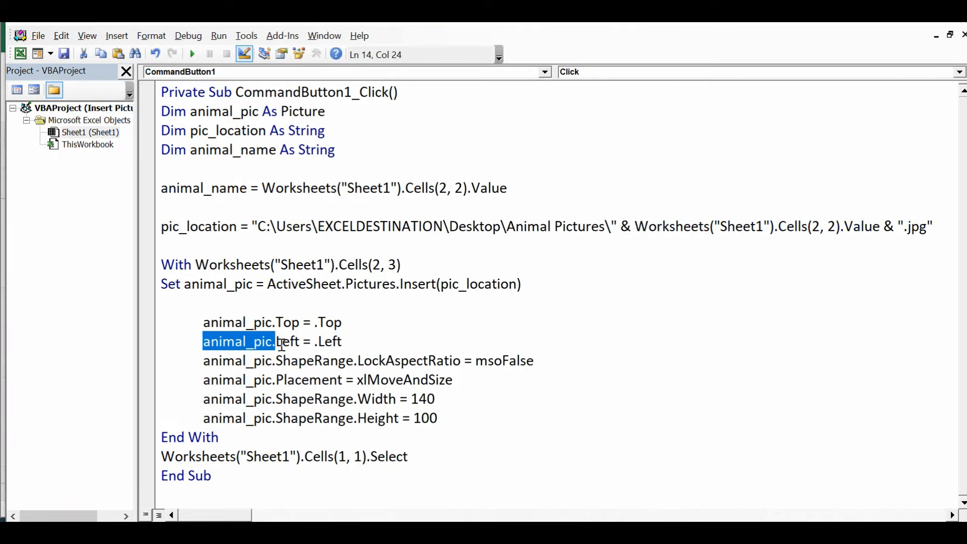
double_click(329, 342)
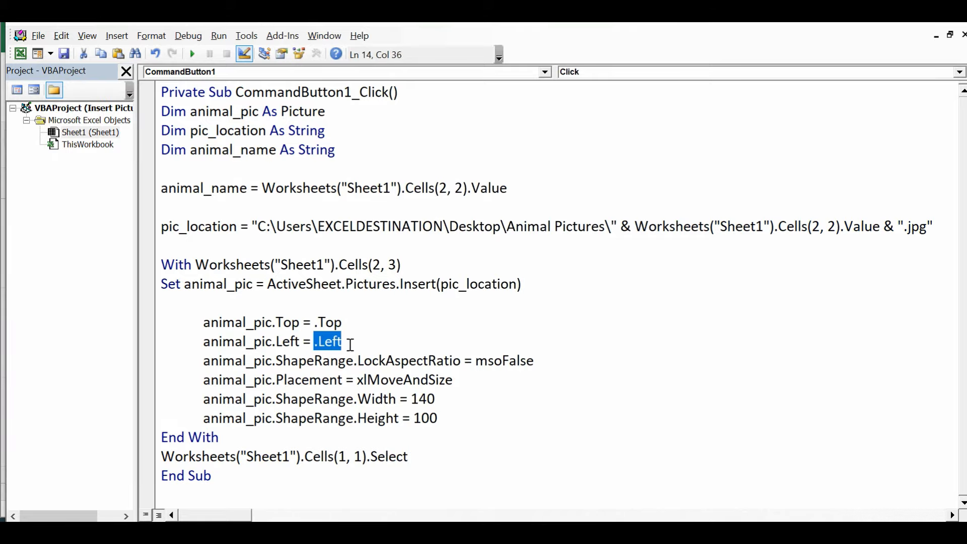
double_click(233, 361)
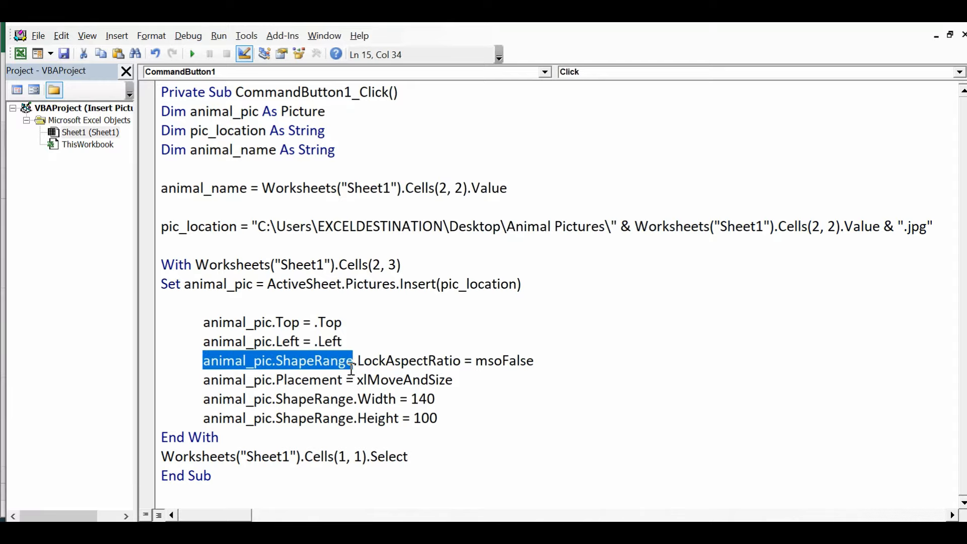
double_click(387, 361)
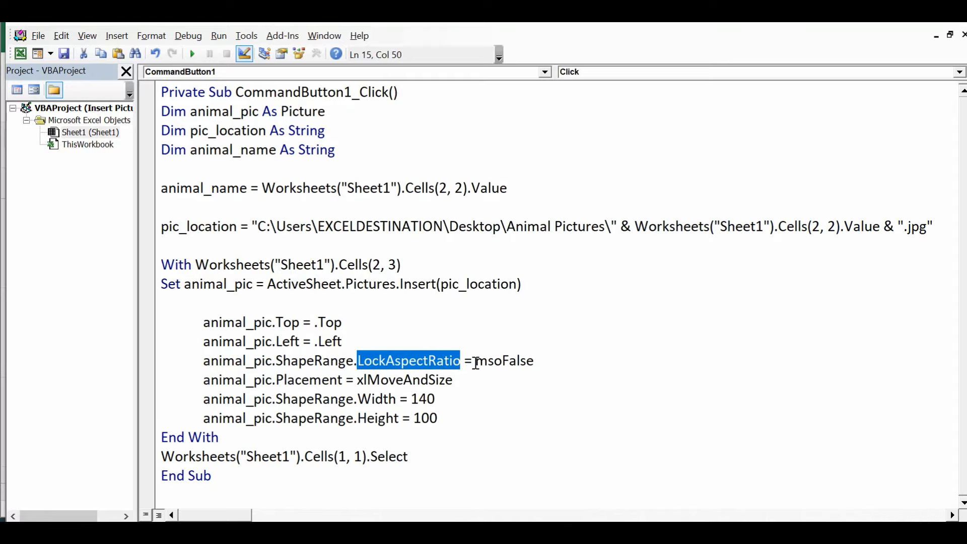
double_click(505, 361)
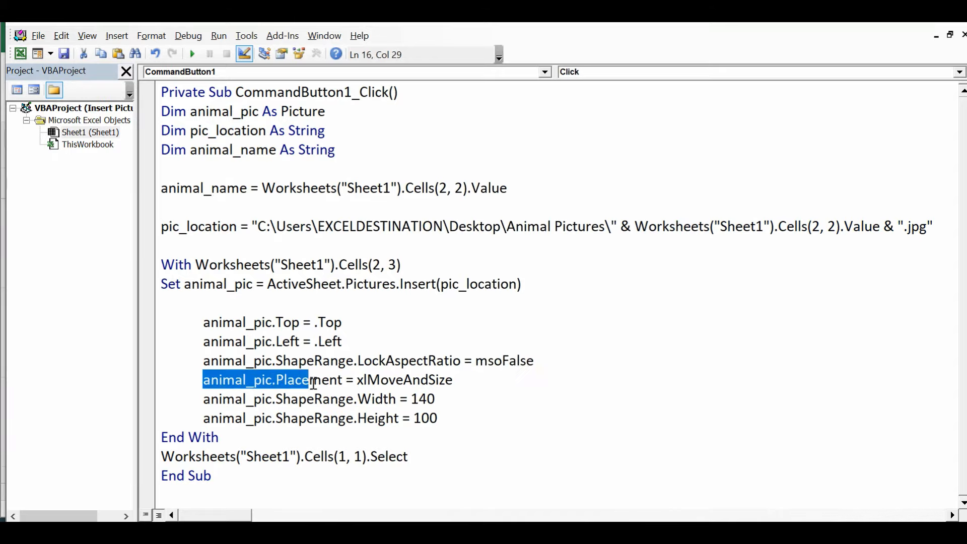
click(357, 380)
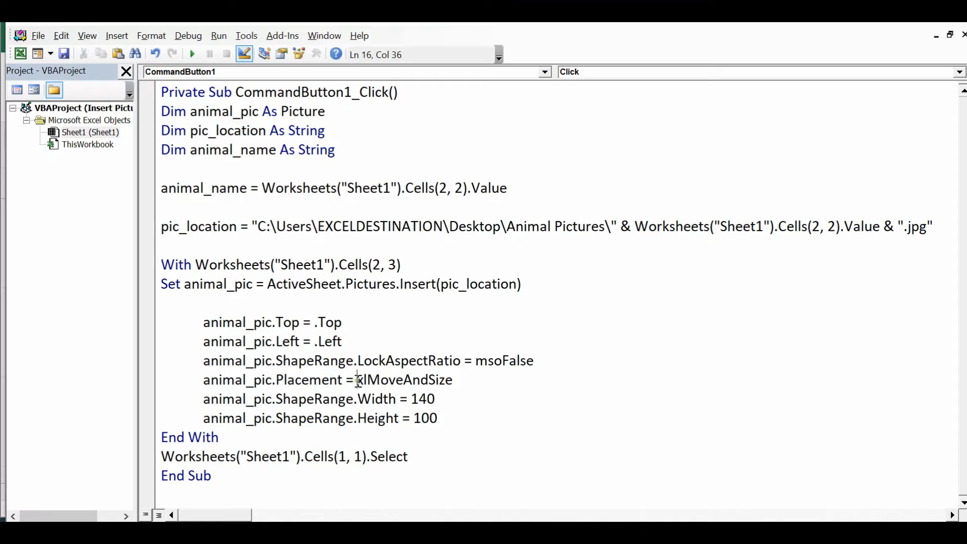
double_click(403, 380)
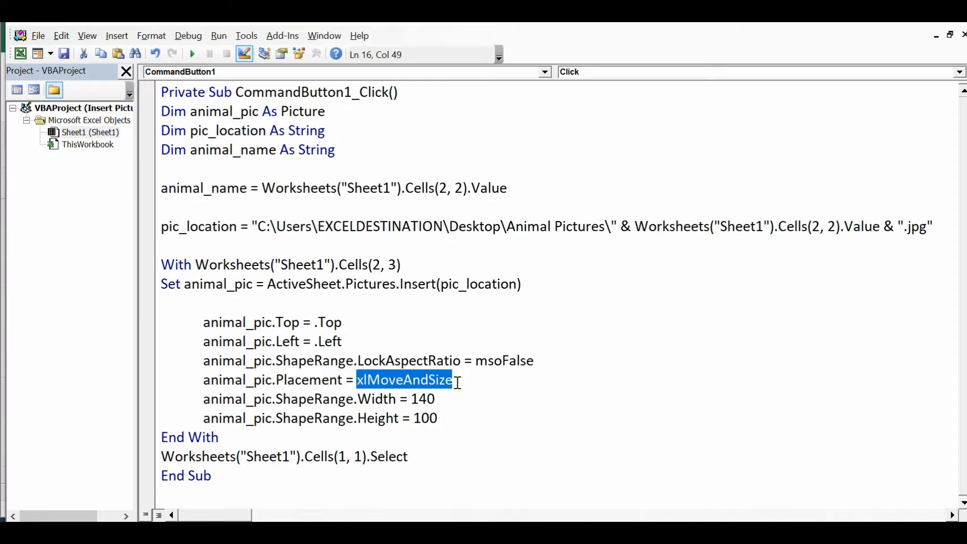
click(435, 399)
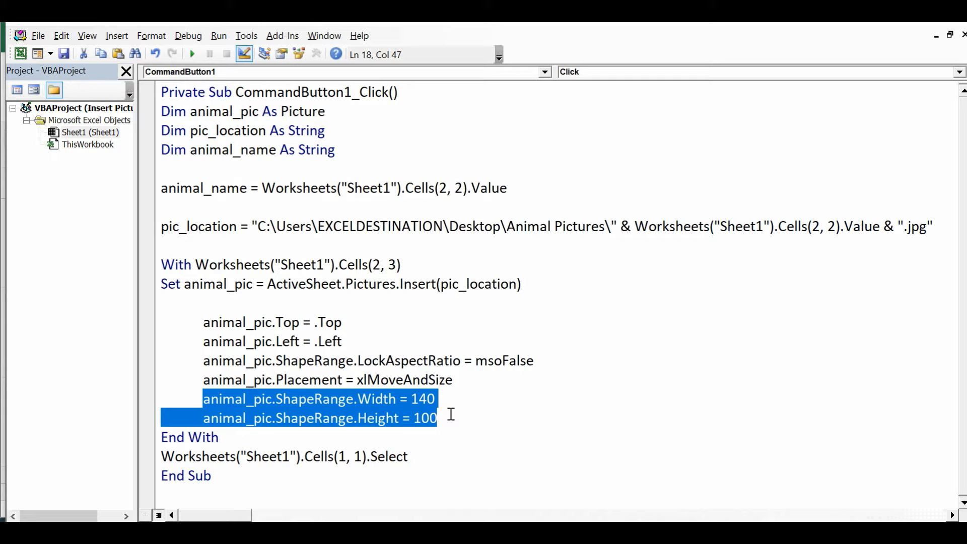
- Highlight the picture sizing values, height 100 and width 140, before checking the sheet
click(437, 418)
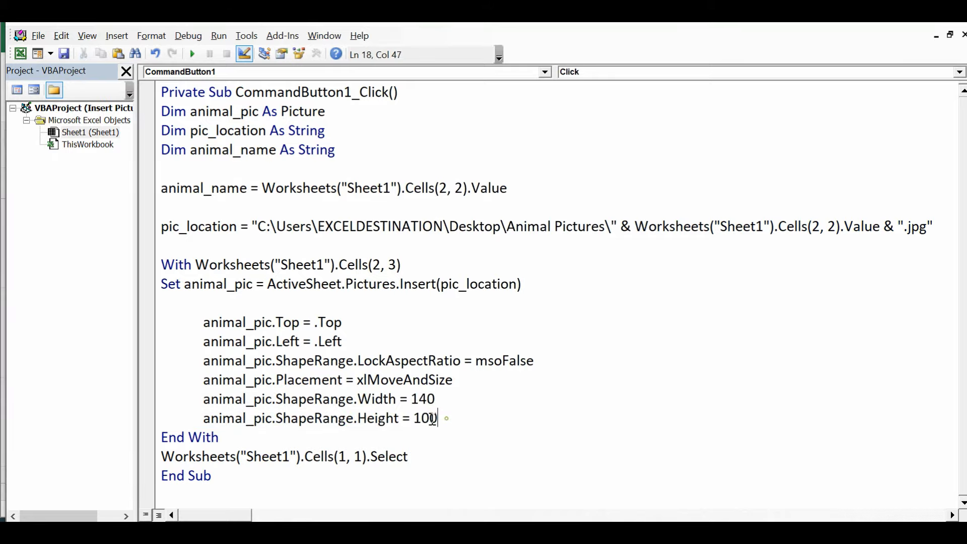
double_click(424, 417)
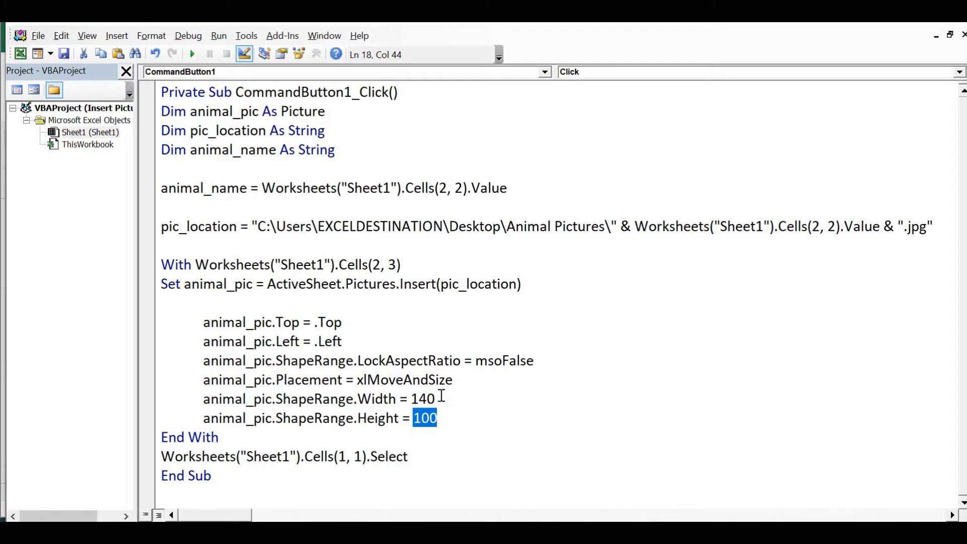
double_click(423, 399)
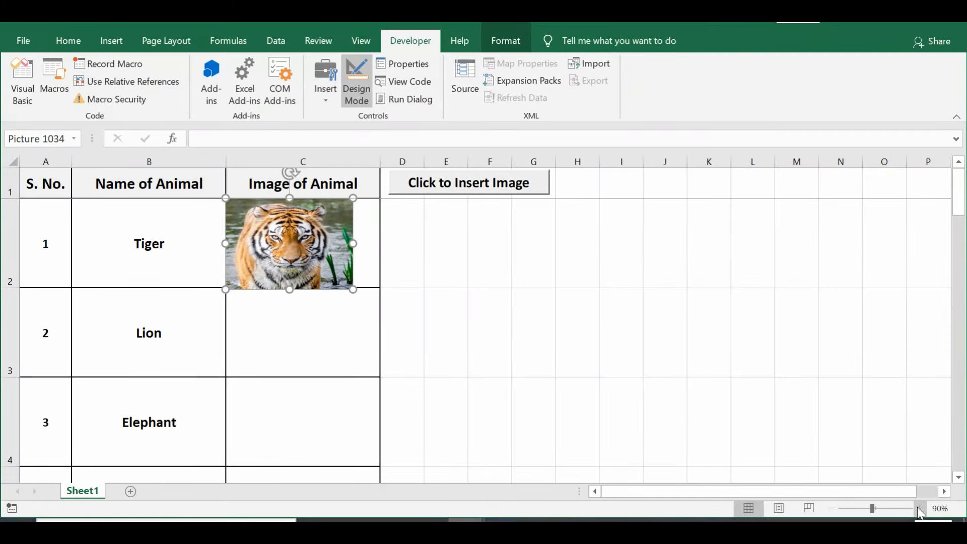
- Compare the tiger picture against column C's width by selecting the column and the picture
click(920, 508)
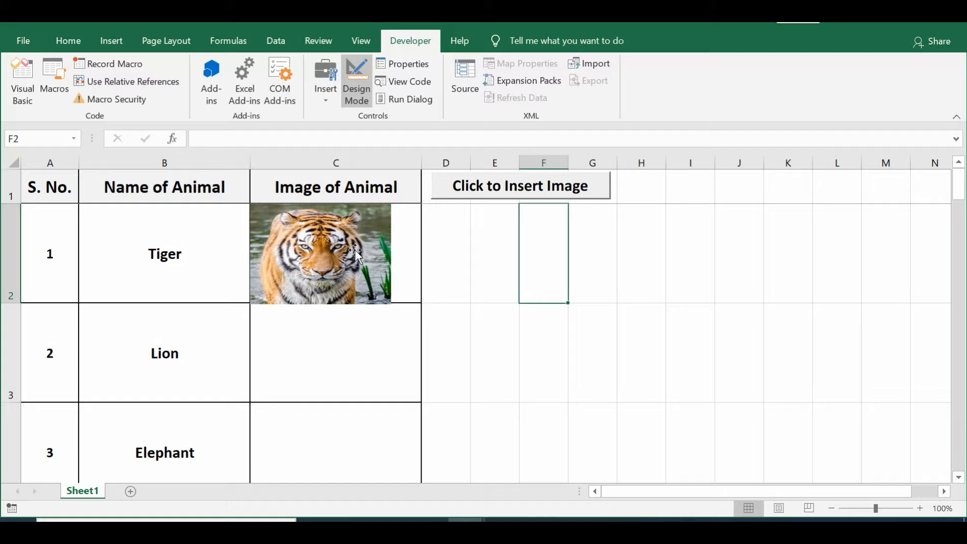
click(319, 254)
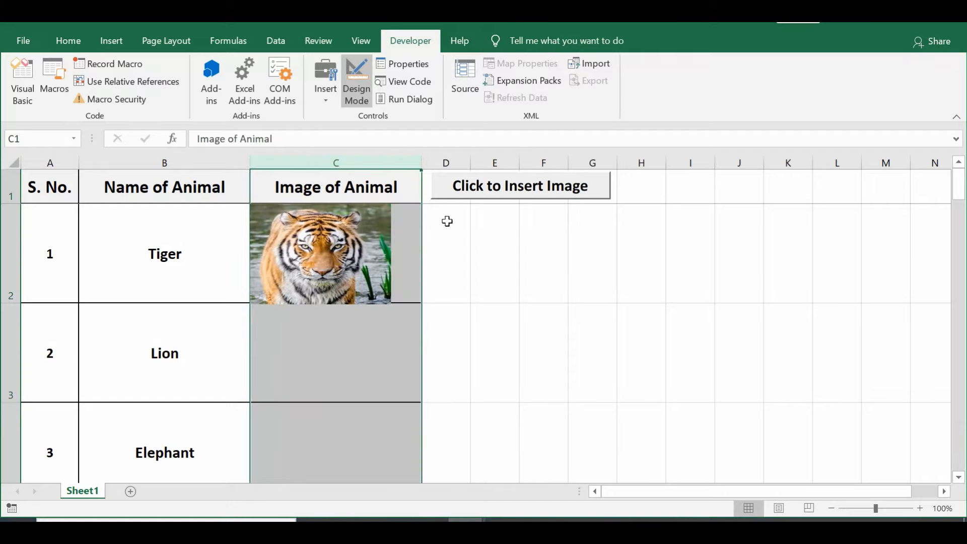
click(319, 254)
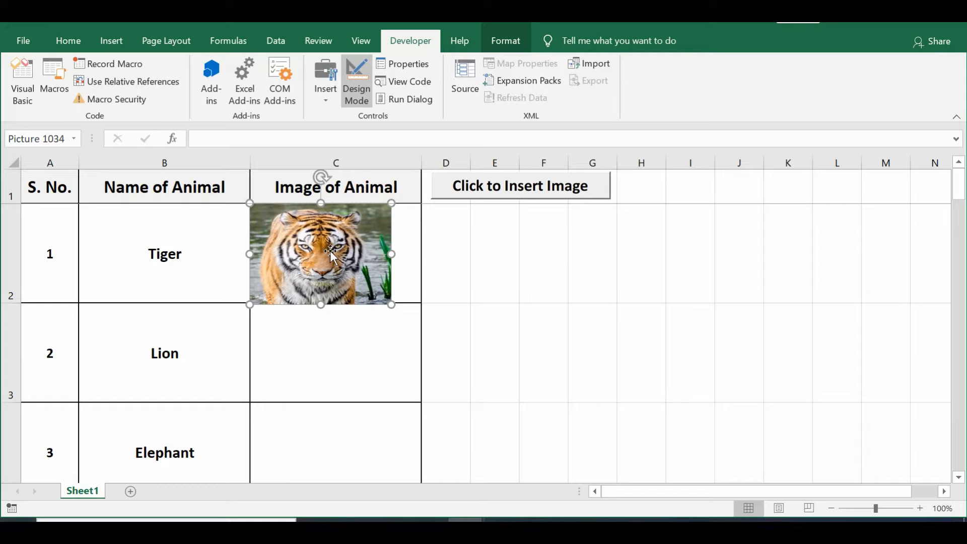
mouse_move(402, 257)
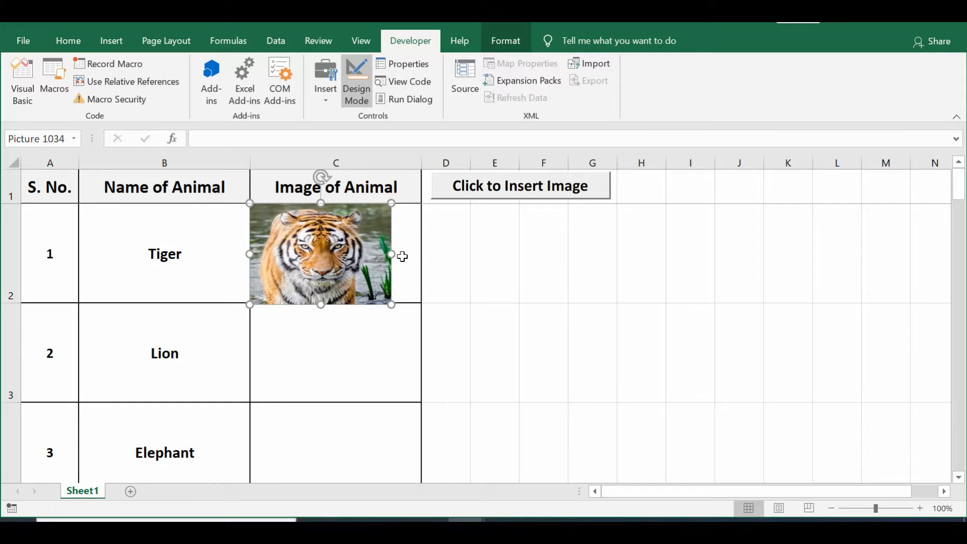
mouse_move(467, 474)
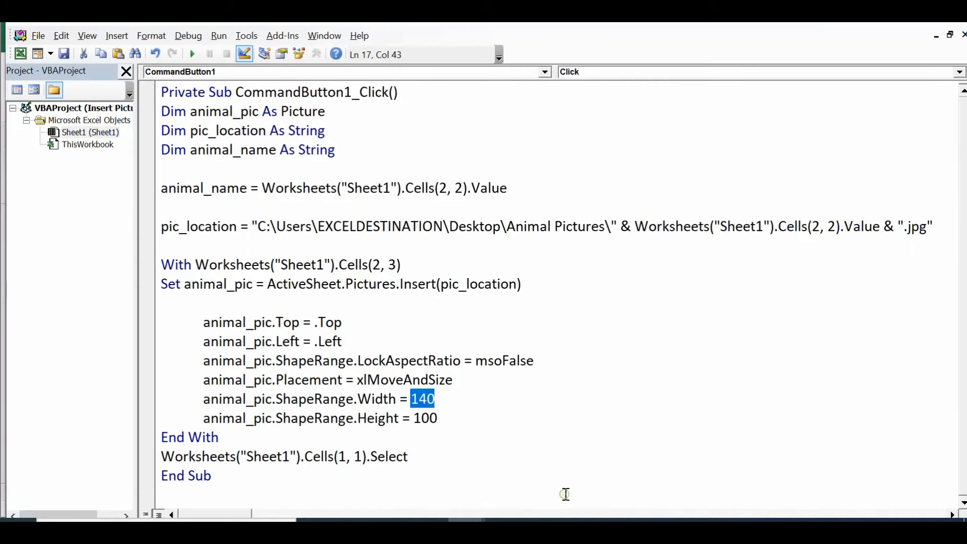
- Change animal_pic.ShapeRange.Width from 140 to 170, leaving height 100
click(440, 399)
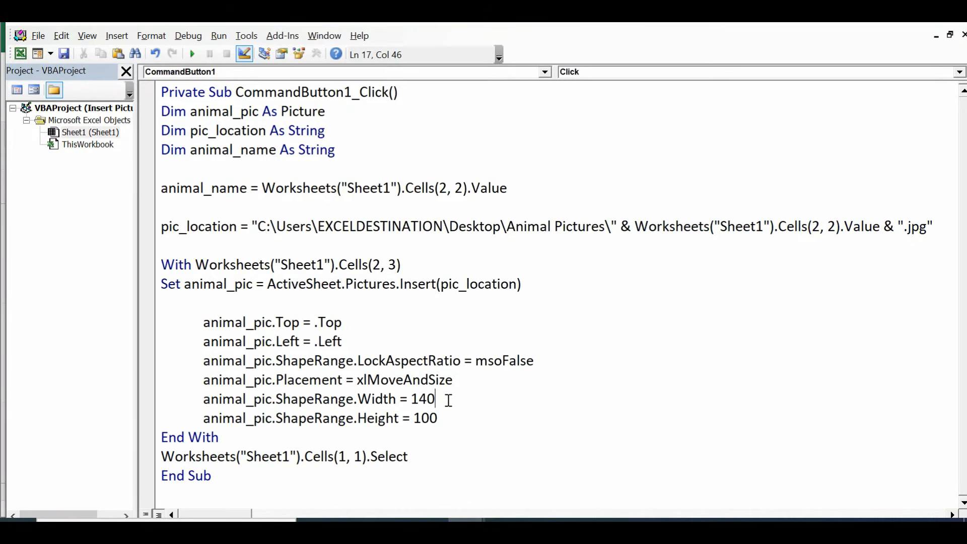
key(Backspace)
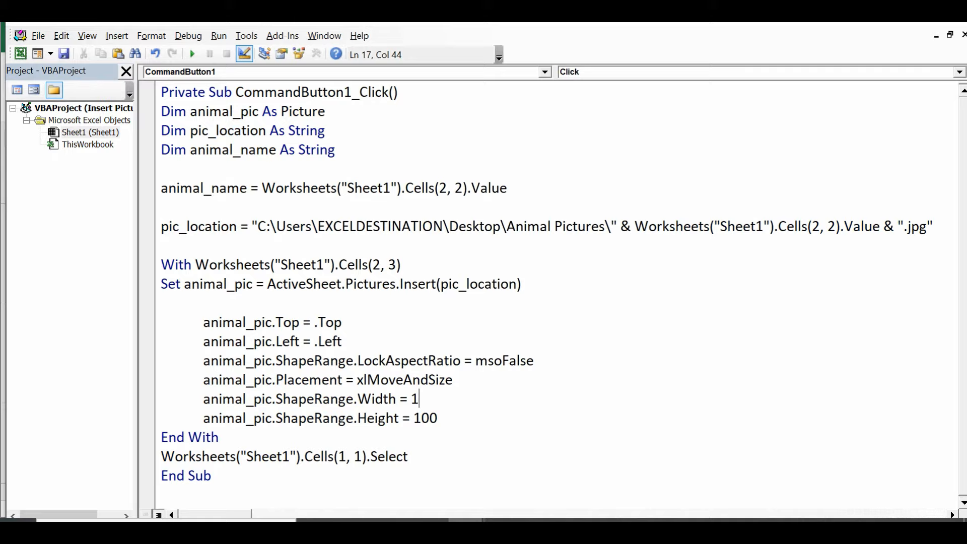
text(70)
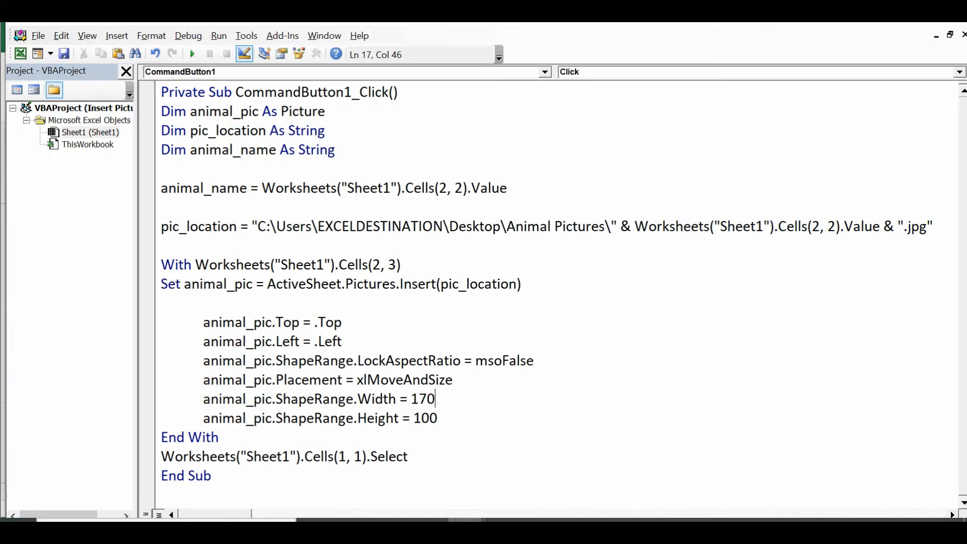
click(279, 284)
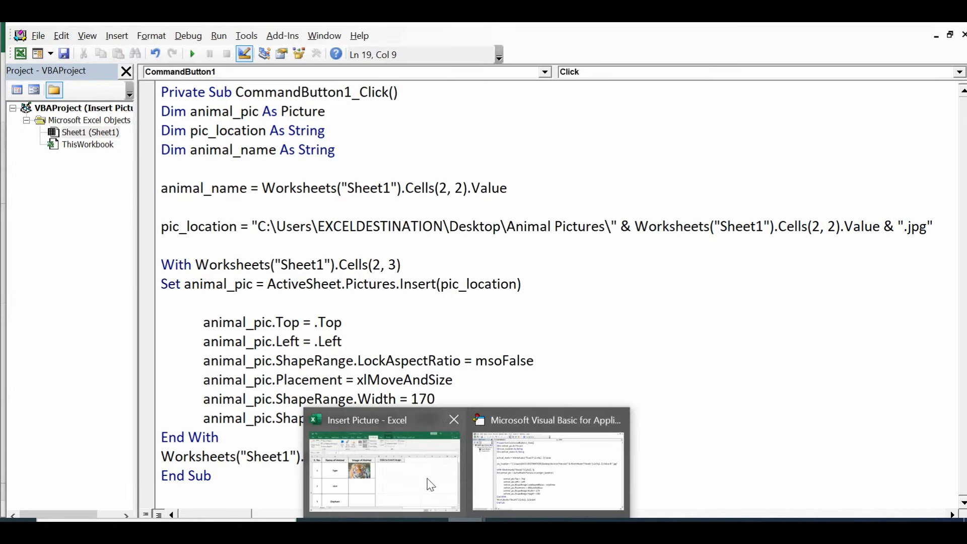
- Delete the old tiger picture, leave Design Mode and rerun the button macro for a wider tiger
click(384, 465)
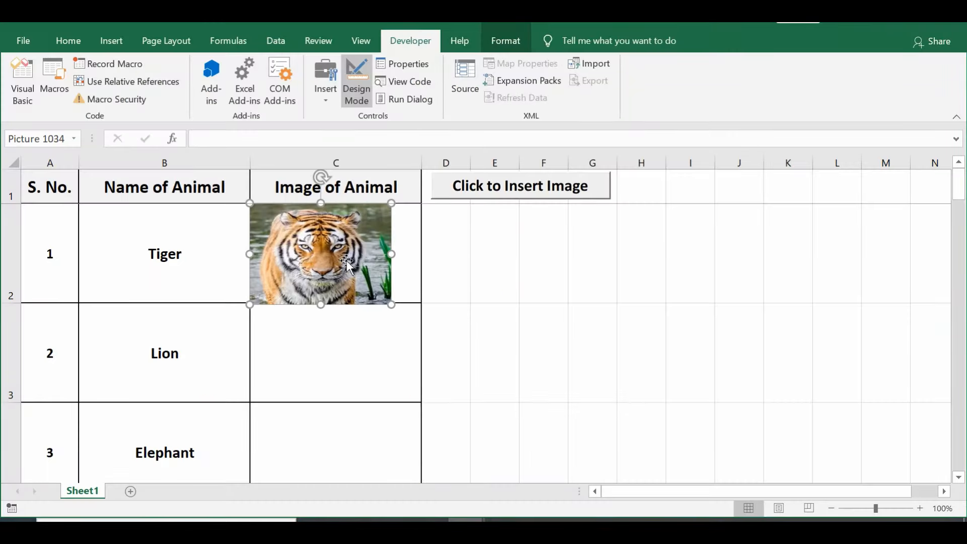
key(Delete)
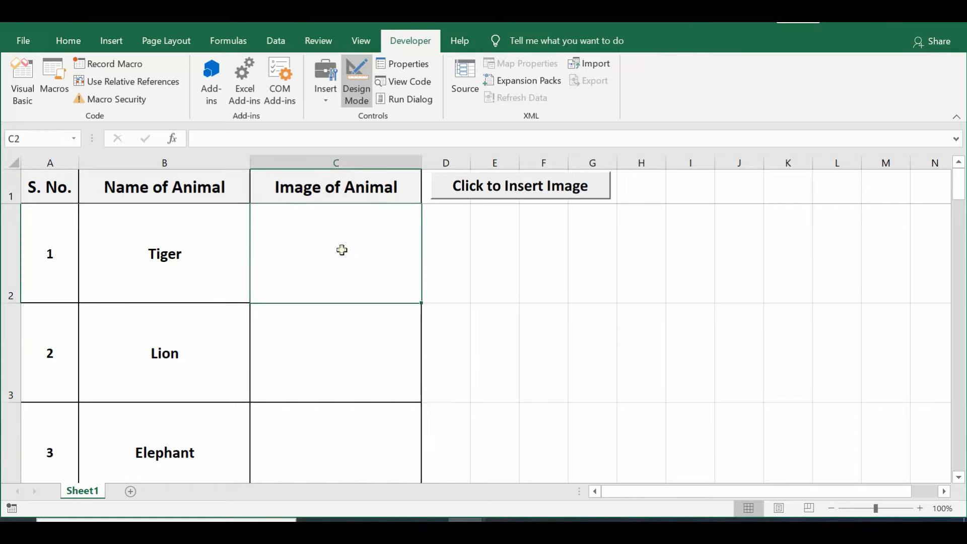
click(520, 185)
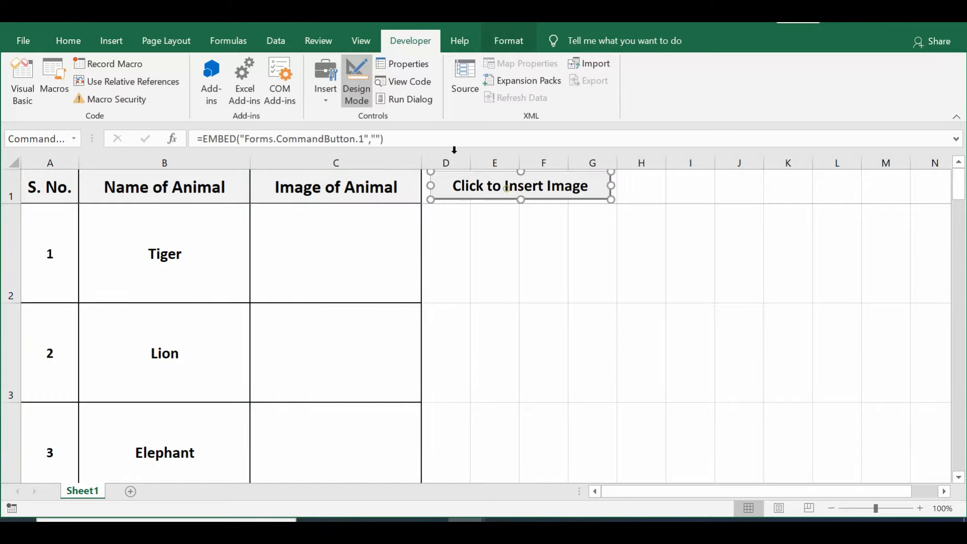
click(356, 81)
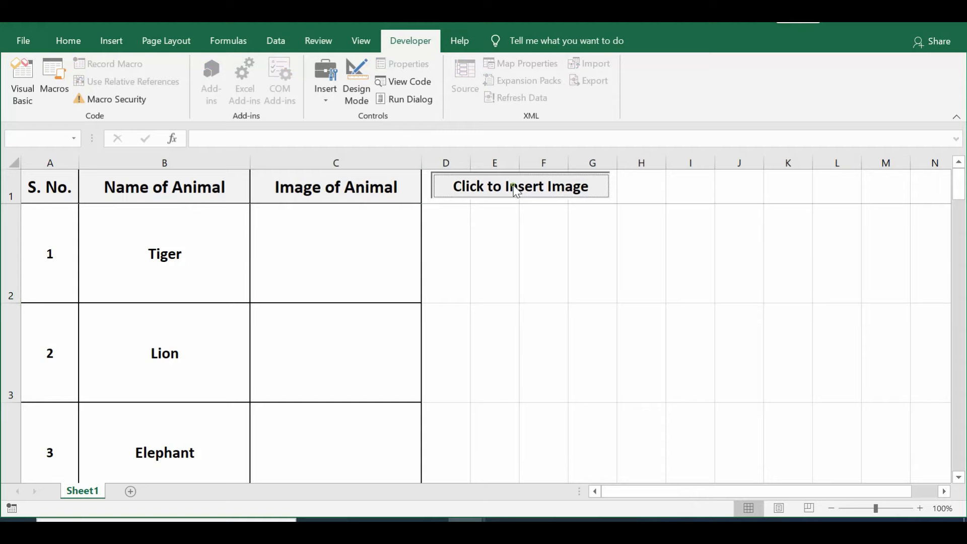
click(520, 185)
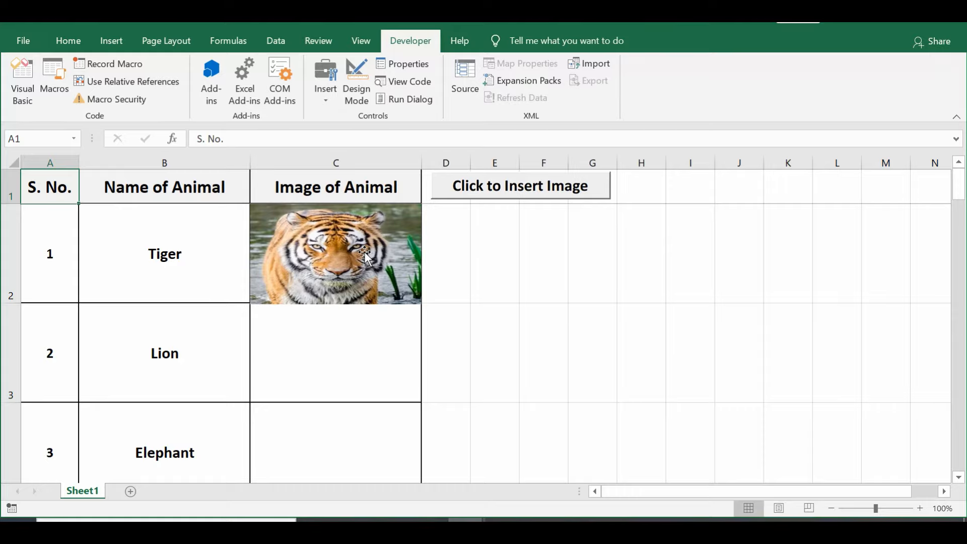
mouse_move(456, 288)
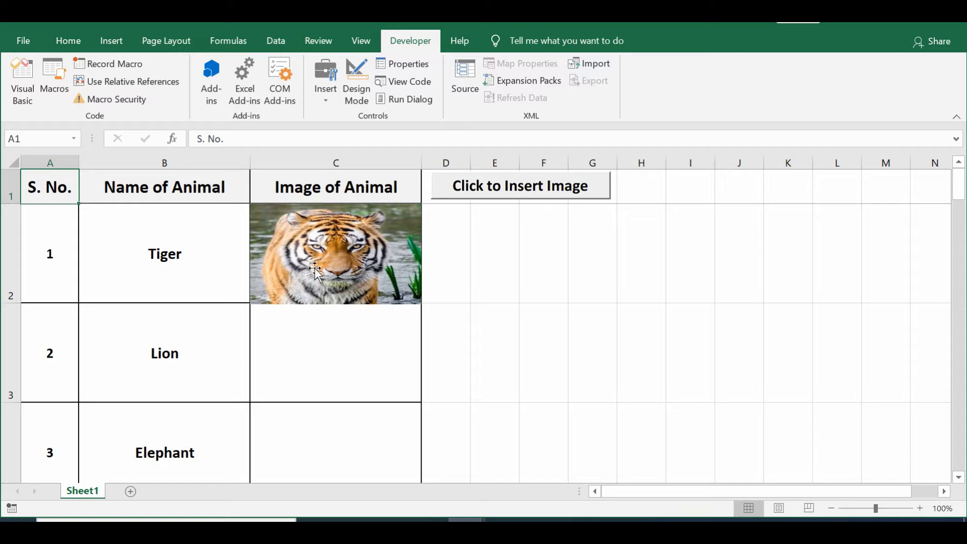
click(164, 254)
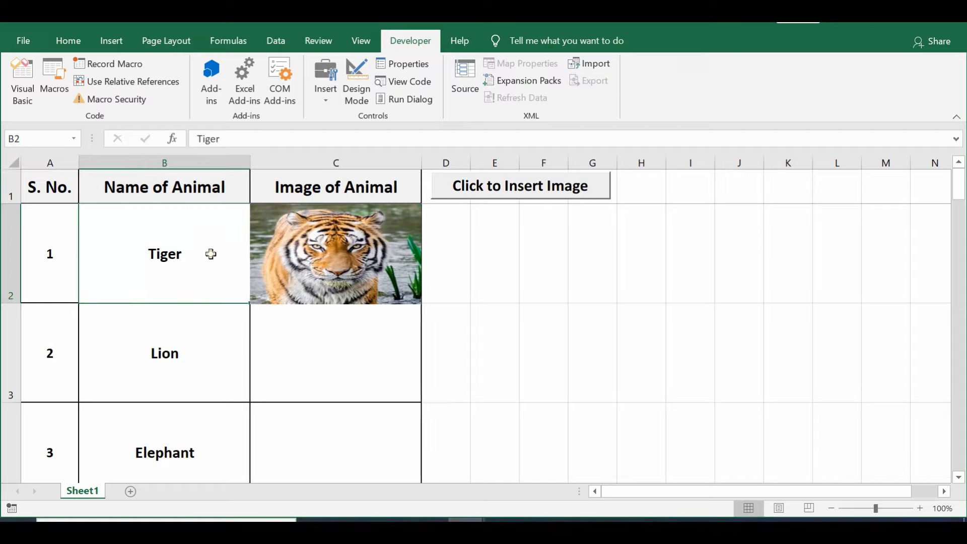
mouse_move(335, 323)
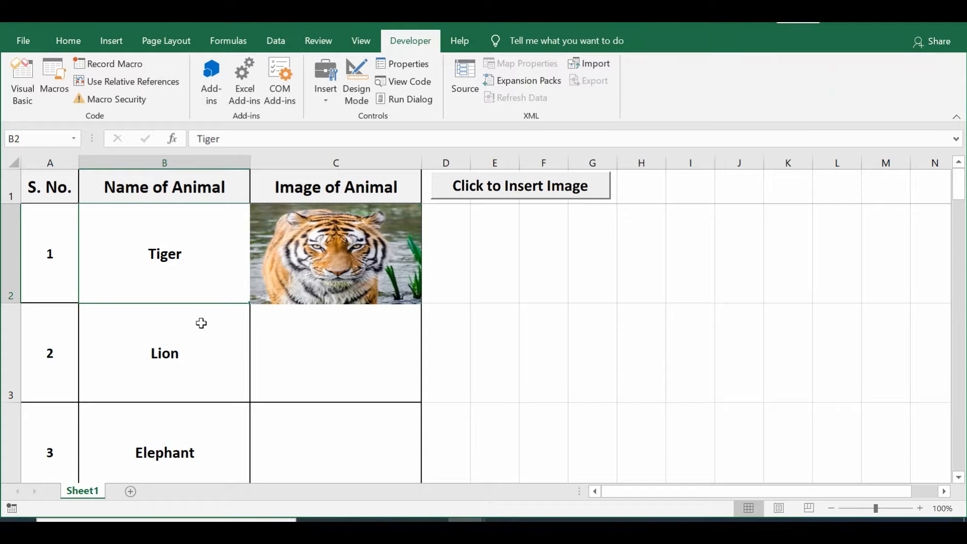
mouse_move(375, 358)
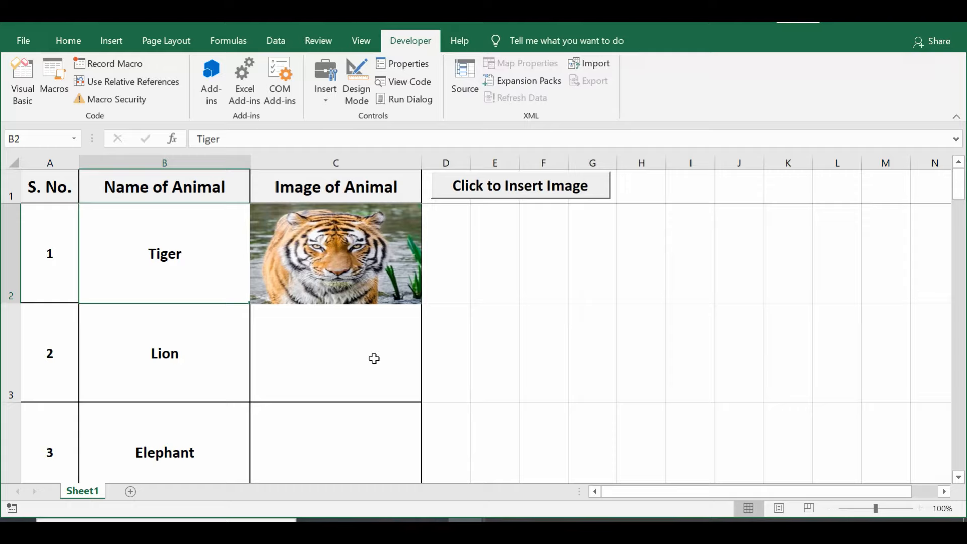
mouse_move(829, 515)
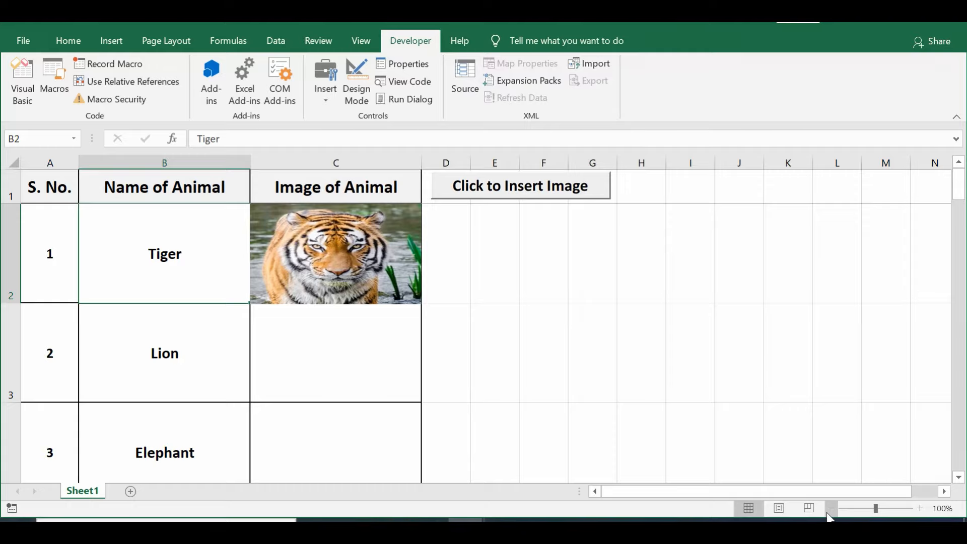
click(832, 508)
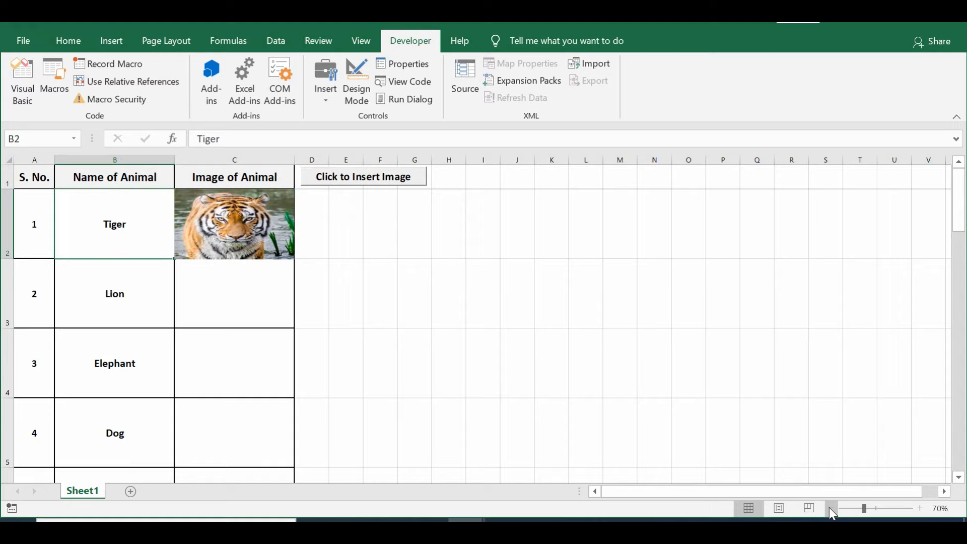
click(848, 508)
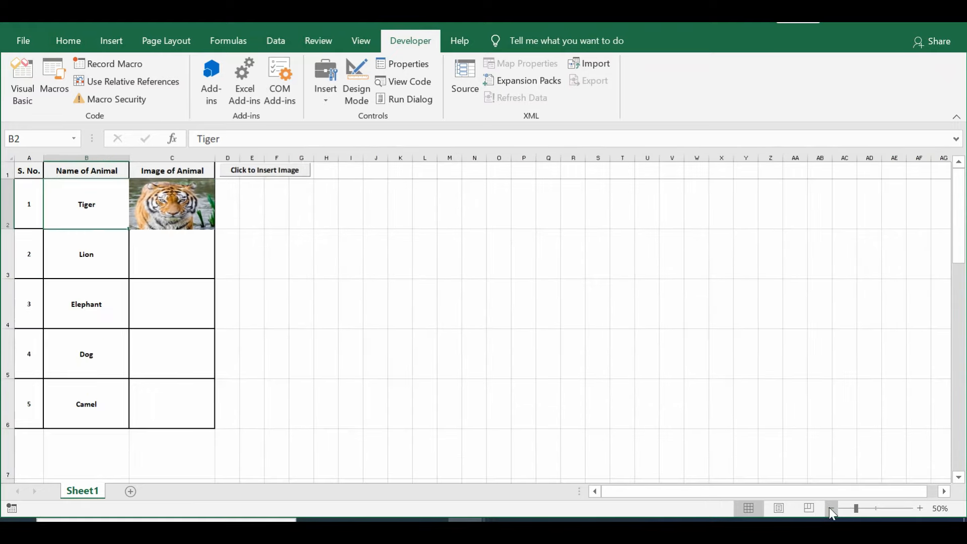
click(597, 354)
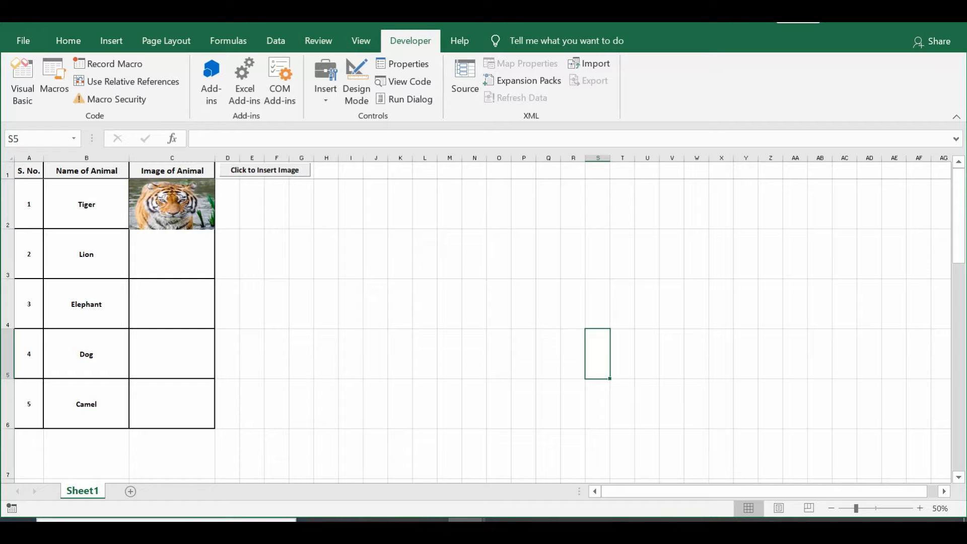
click(86, 204)
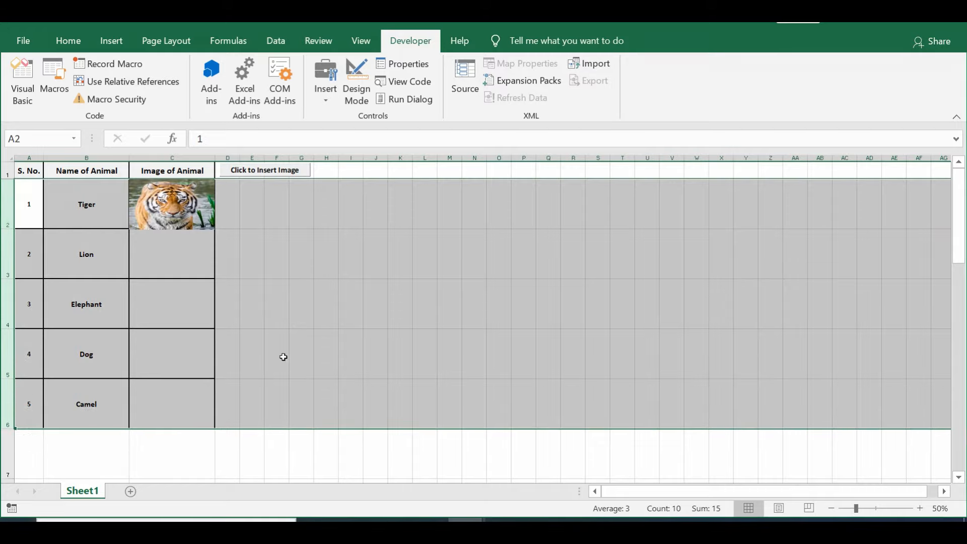
click(85, 254)
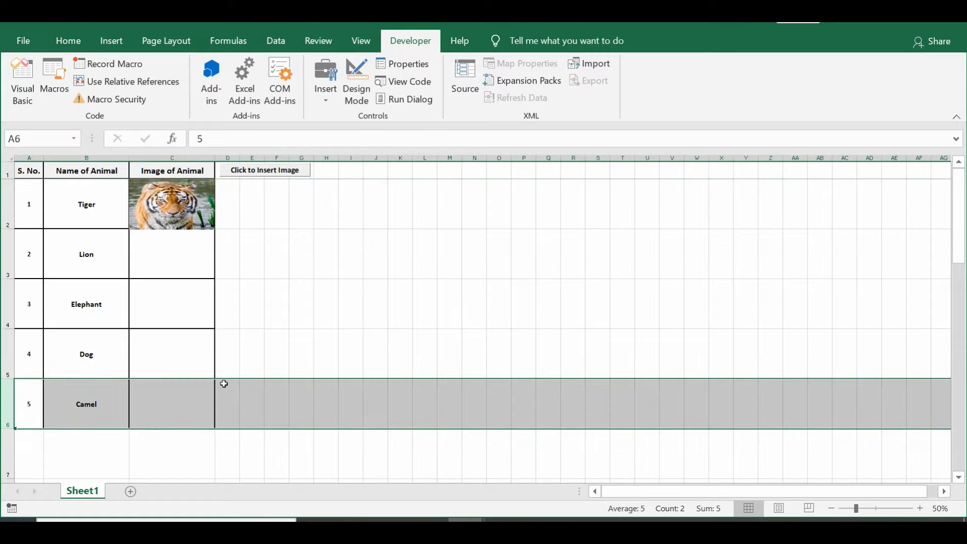
click(251, 303)
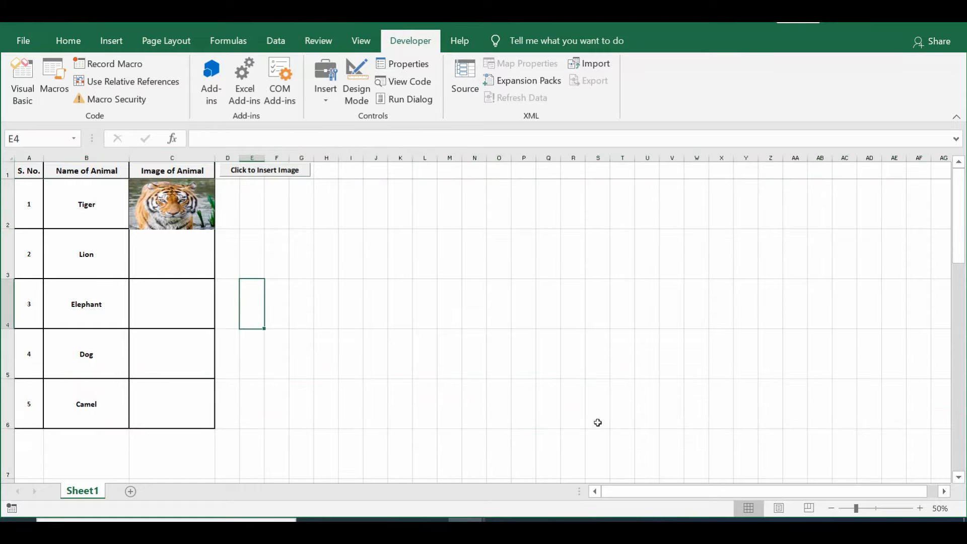
click(920, 508)
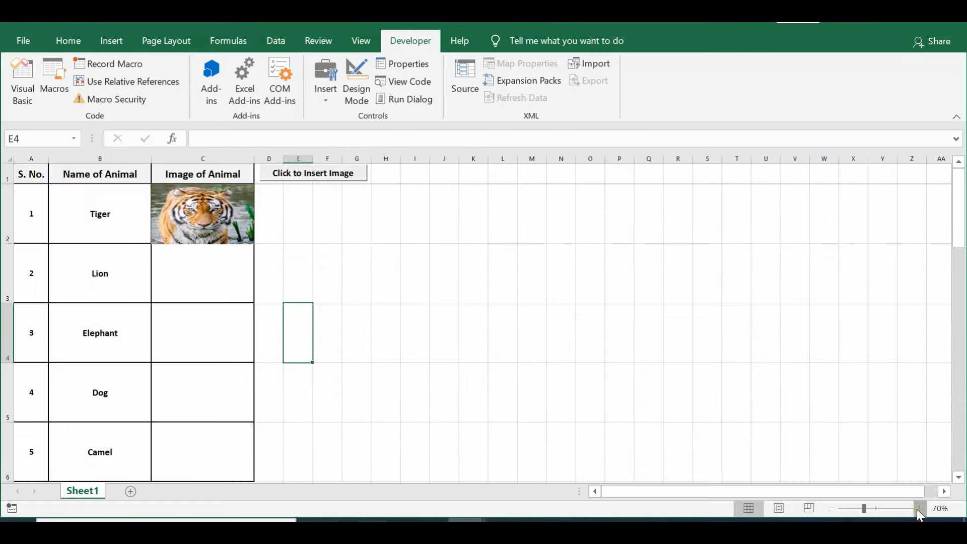
click(919, 508)
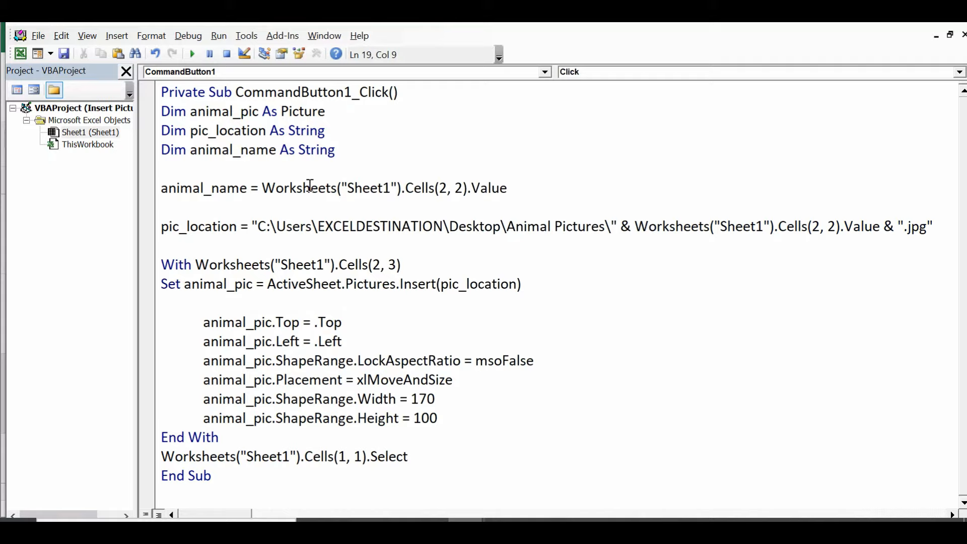
- Wrap the macro body in 'For i = 2 To 6' after the Dim lines with 'Next' after End With
click(184, 201)
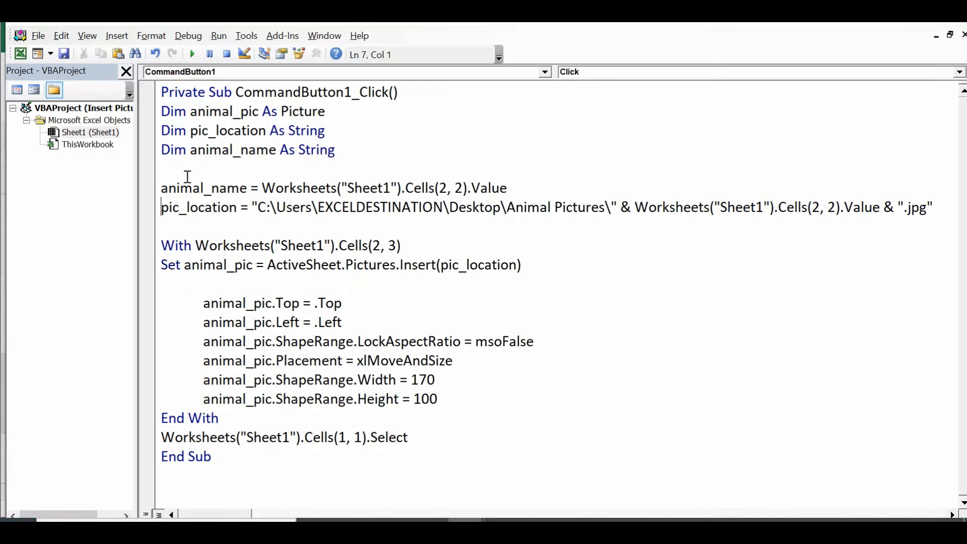
drag(166, 110, 335, 149)
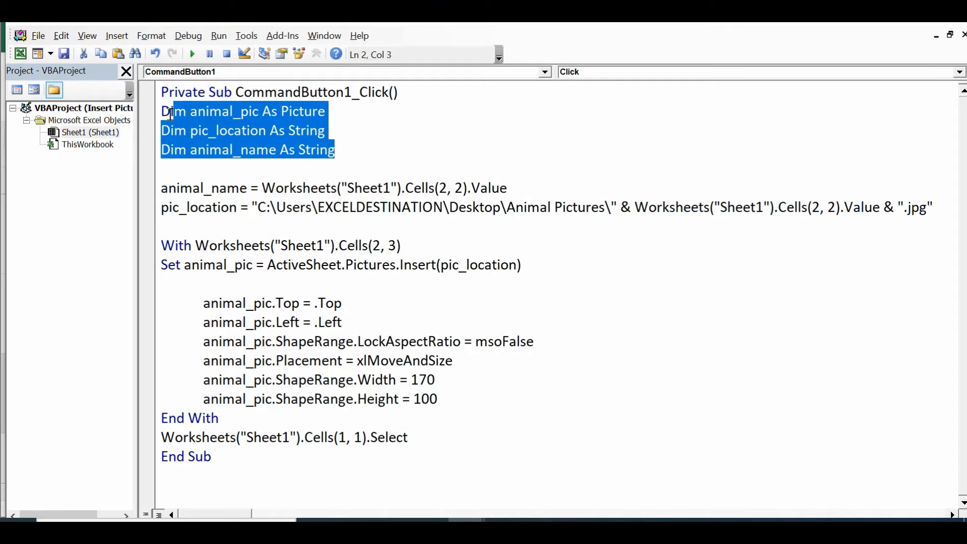
click(170, 171)
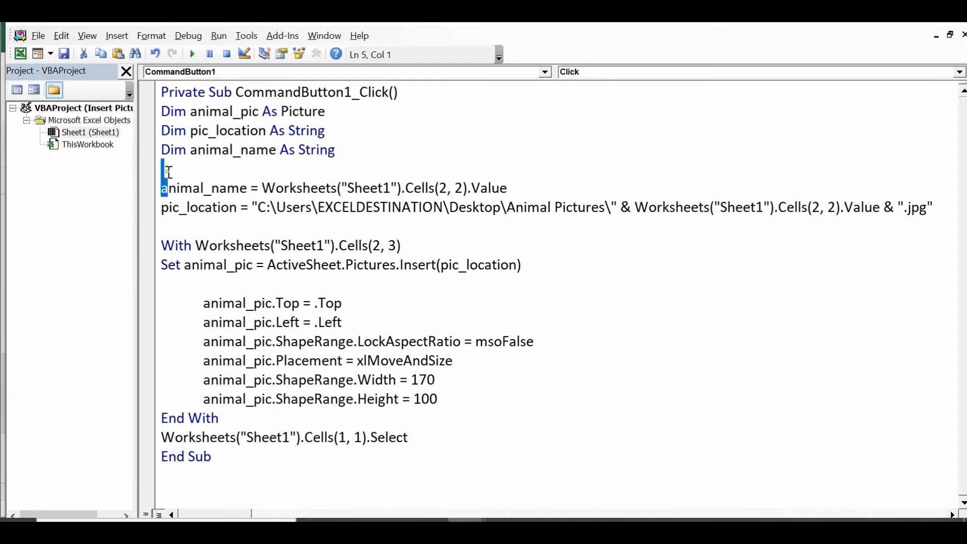
text(for)
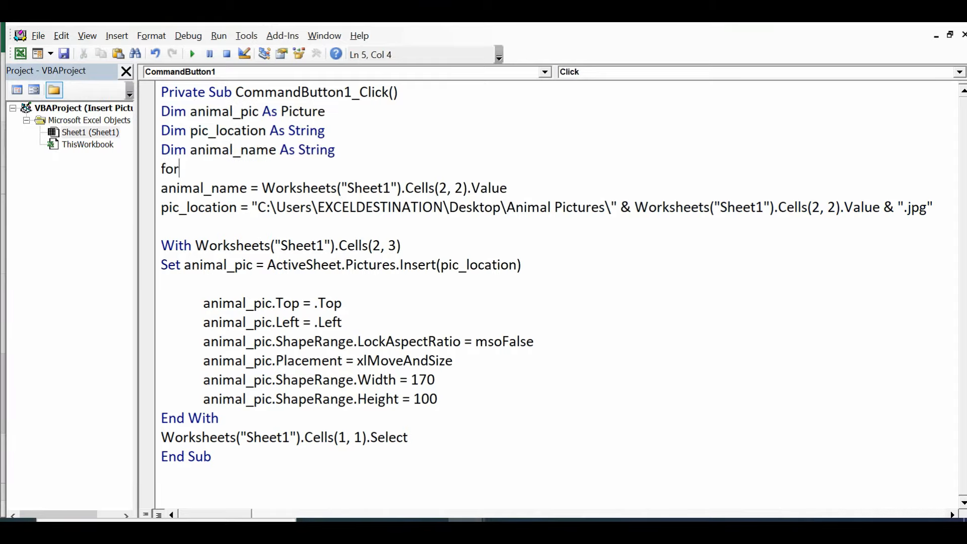
text(i=2)
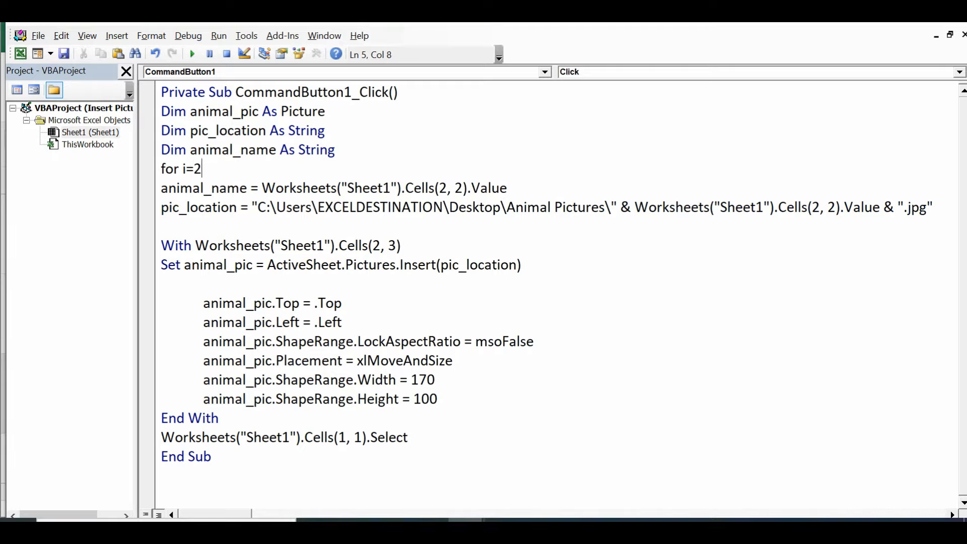
text(to 6)
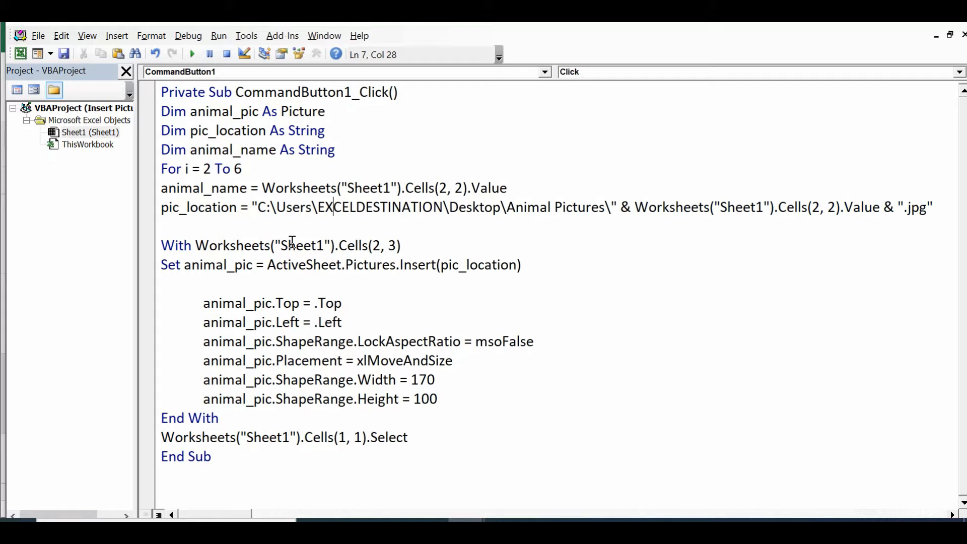
click(231, 417)
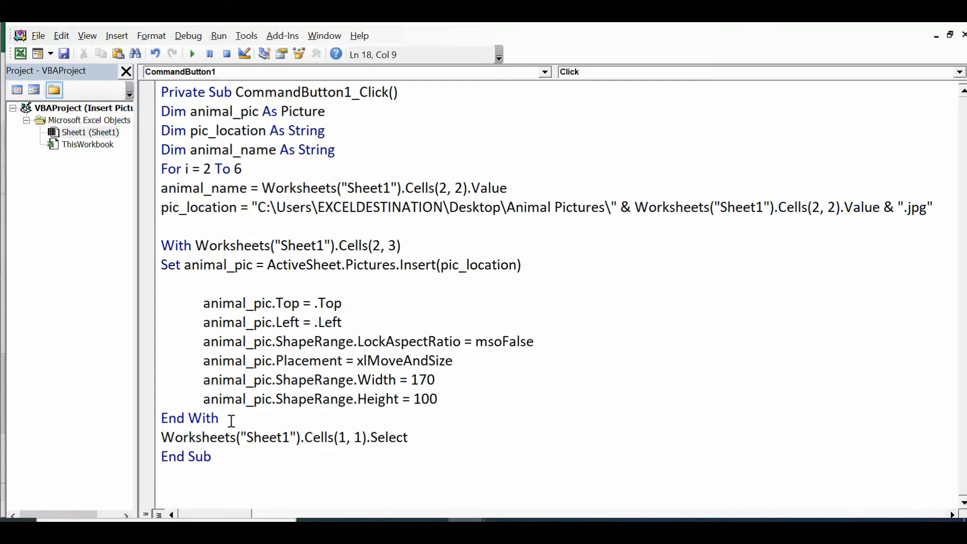
text(next)
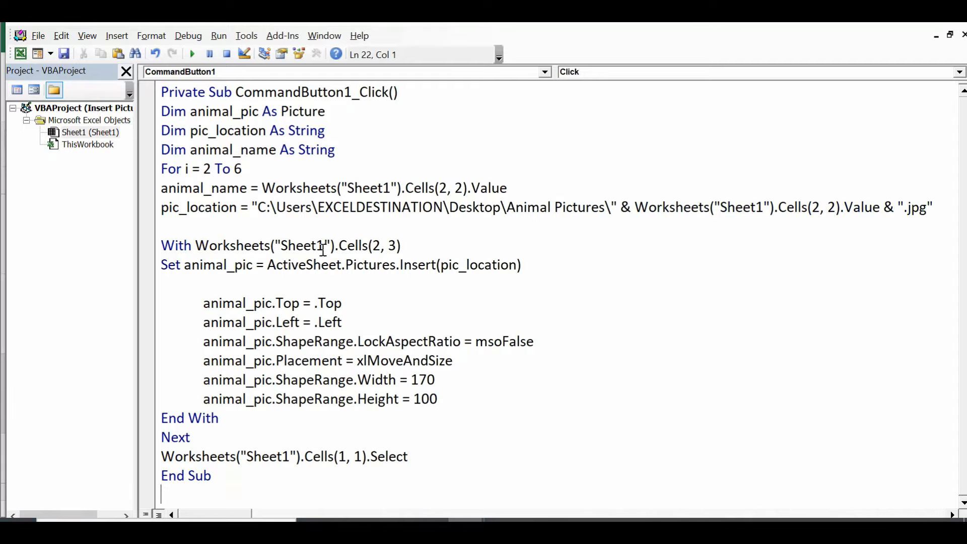
- Replace row 2 with i in the name and picture Cells references, then return to the worksheet
click(447, 188)
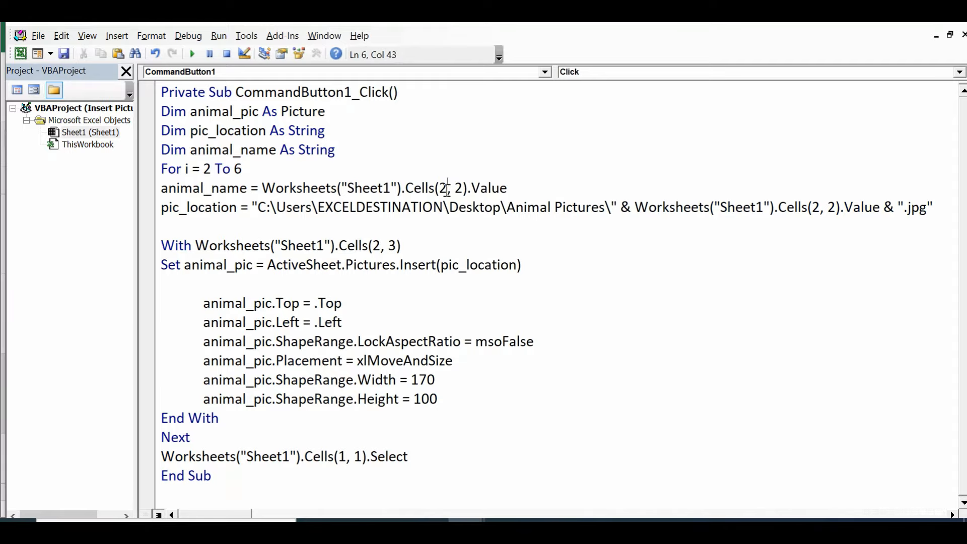
double_click(442, 189)
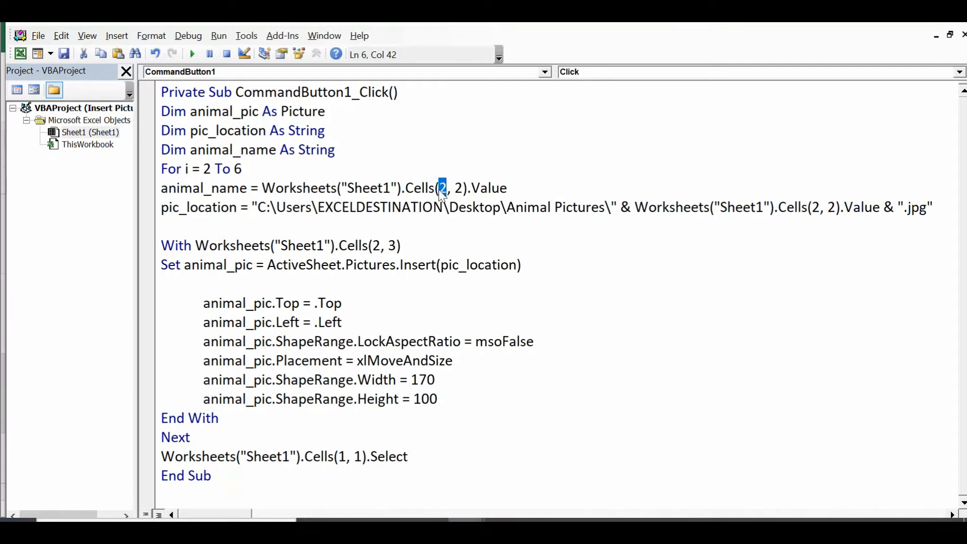
text(i)
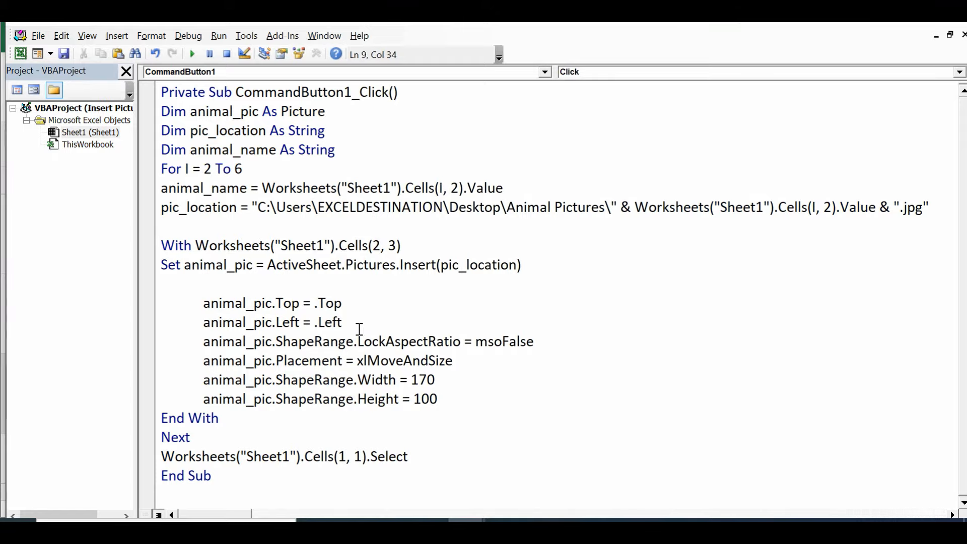
key(Backspace)
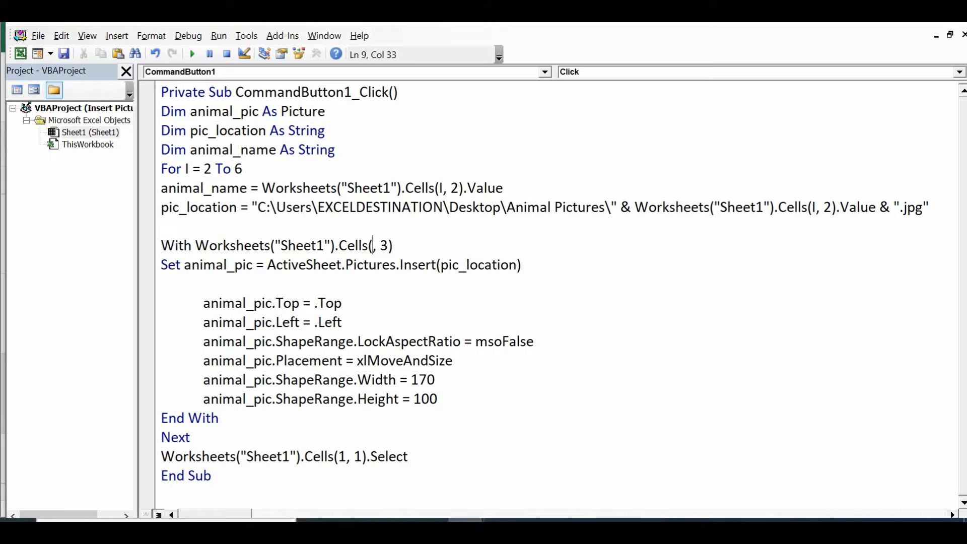
text(i)
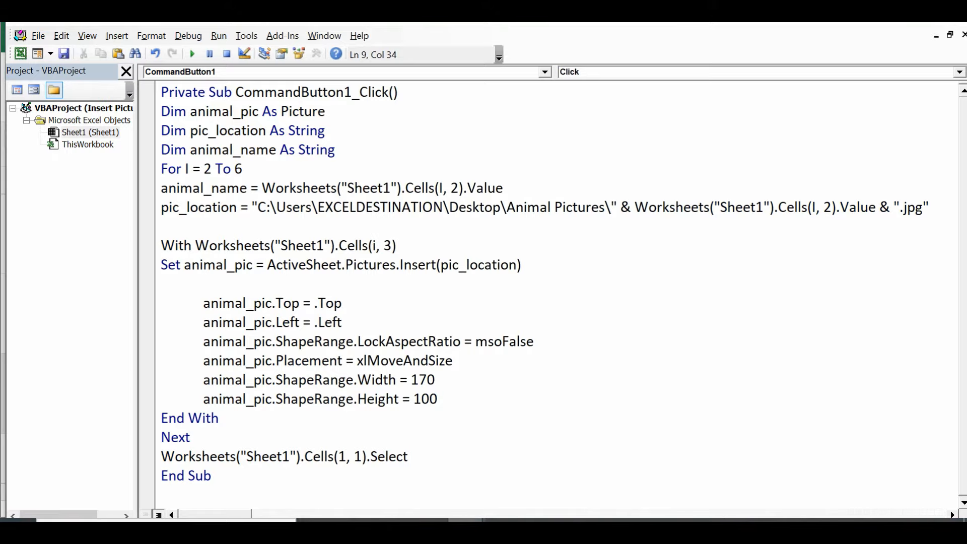
double_click(385, 245)
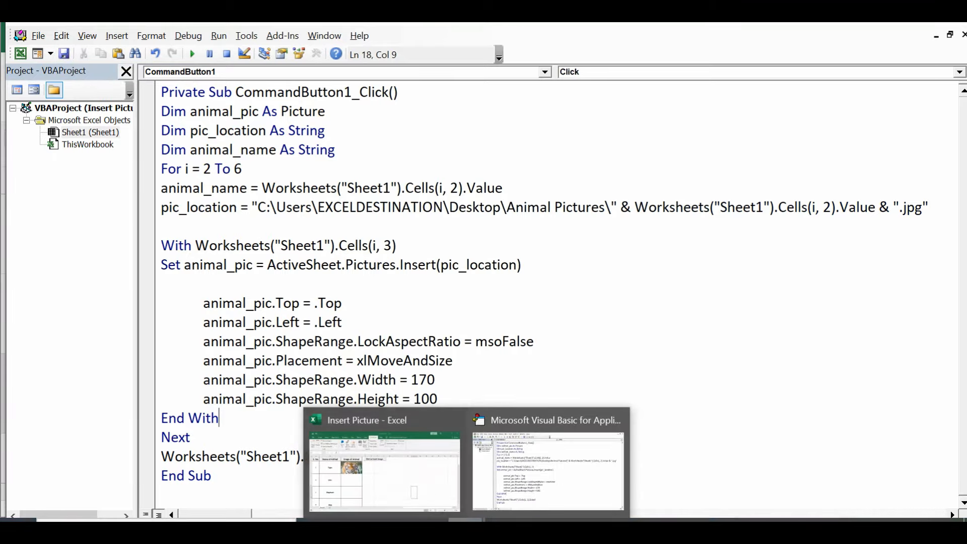
click(384, 468)
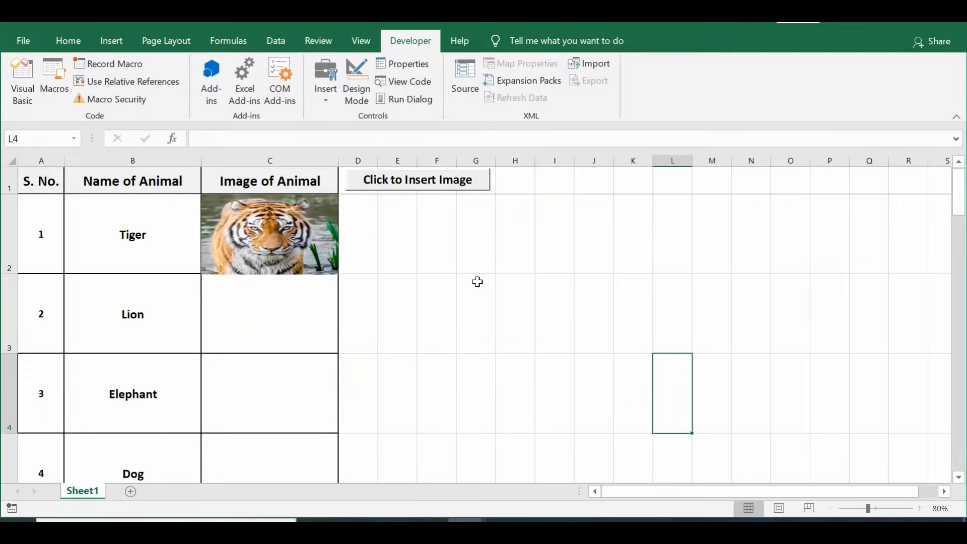
- Delete the lone tiger picture and rerun the button macro to insert all five animal pictures
click(269, 235)
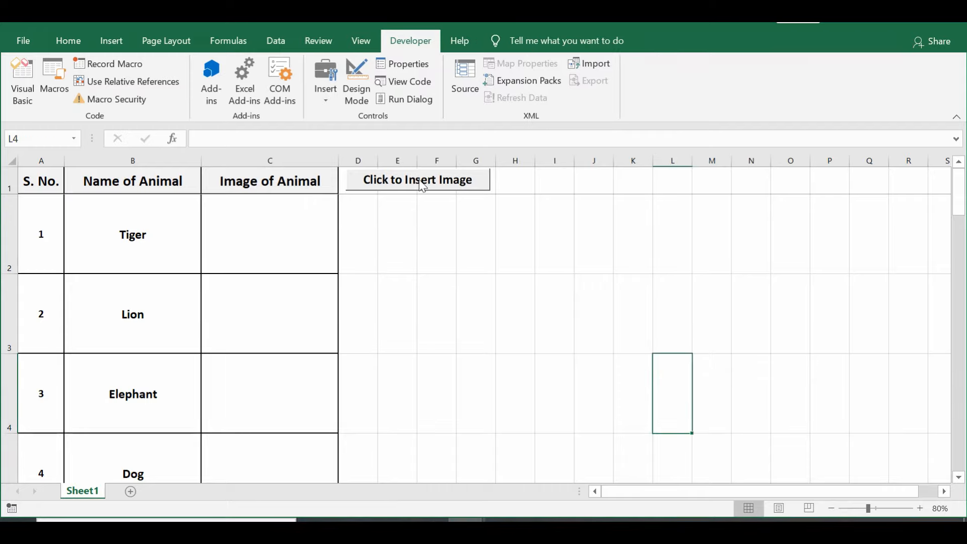
click(416, 180)
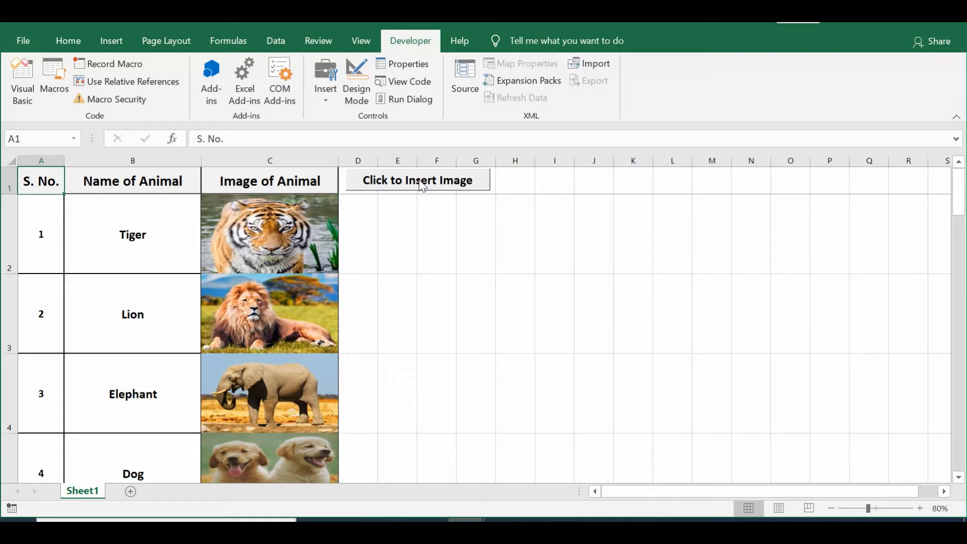
mouse_move(384, 299)
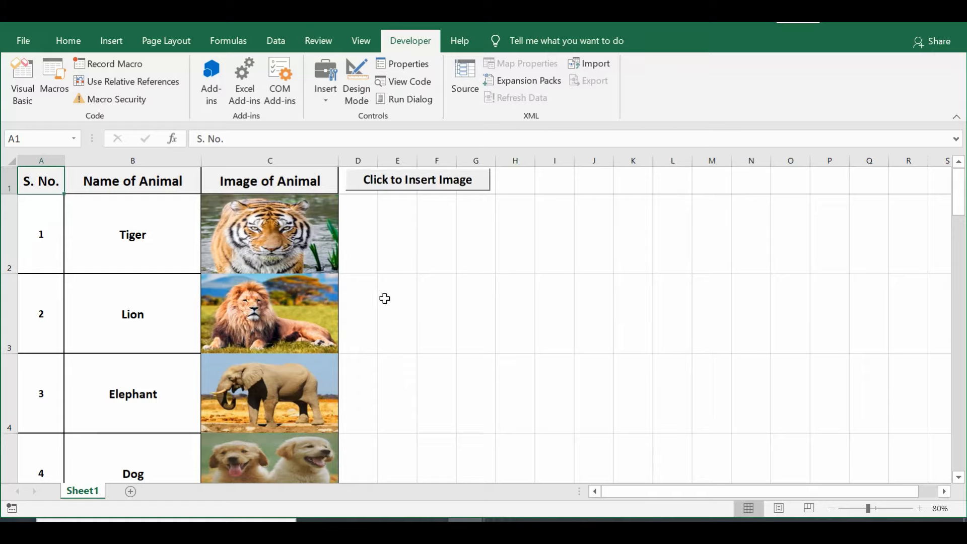
mouse_move(400, 318)
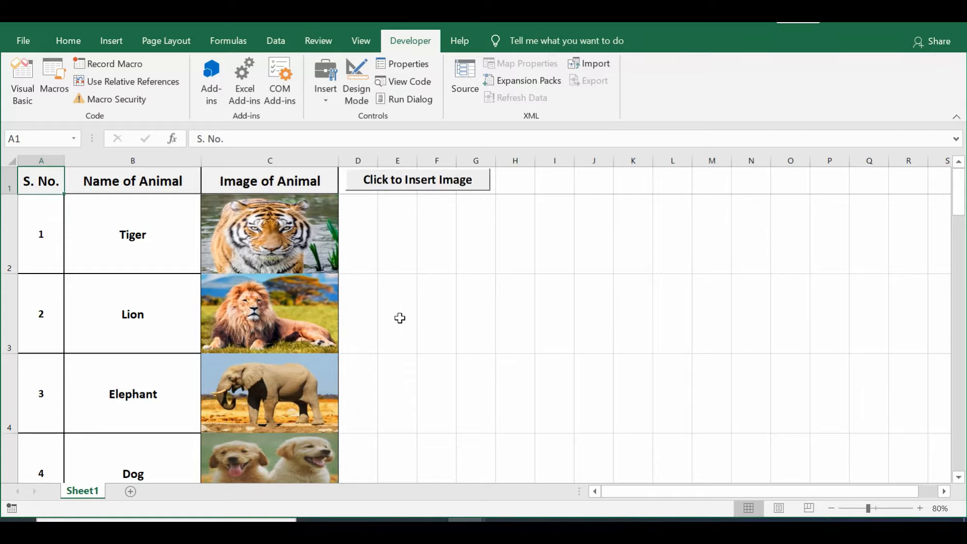
click(132, 160)
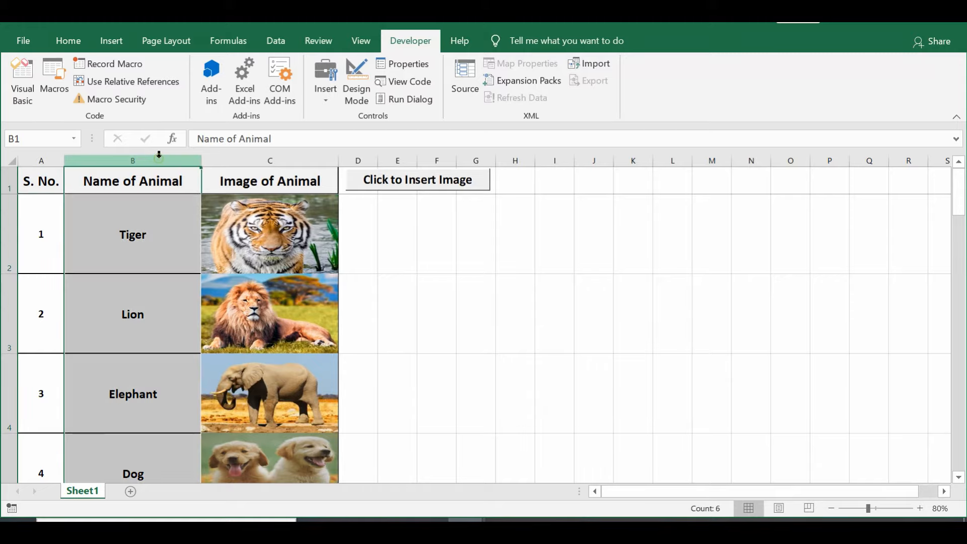
click(132, 234)
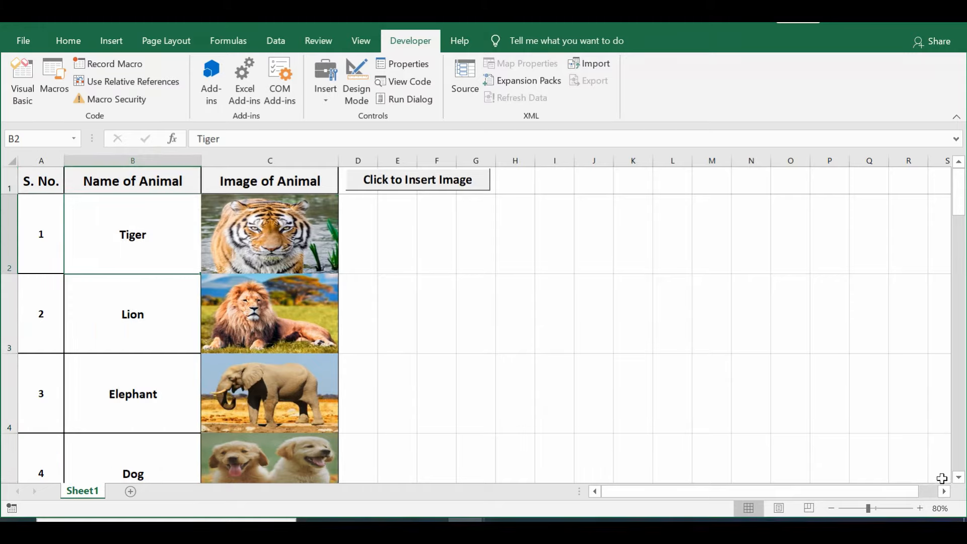
- Zoom and scroll the sheet to inspect the Tiger through Camel pictures in column C
scroll(down, 3)
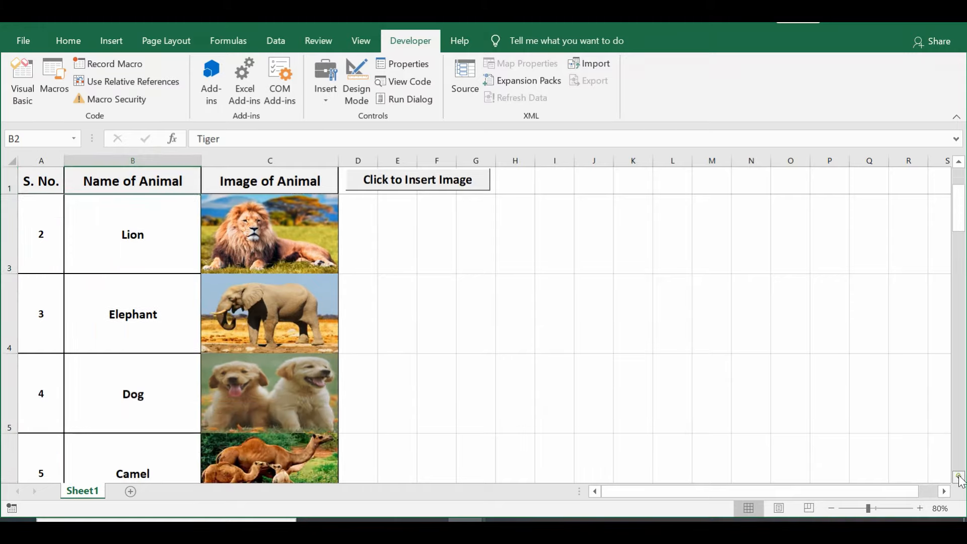
click(920, 508)
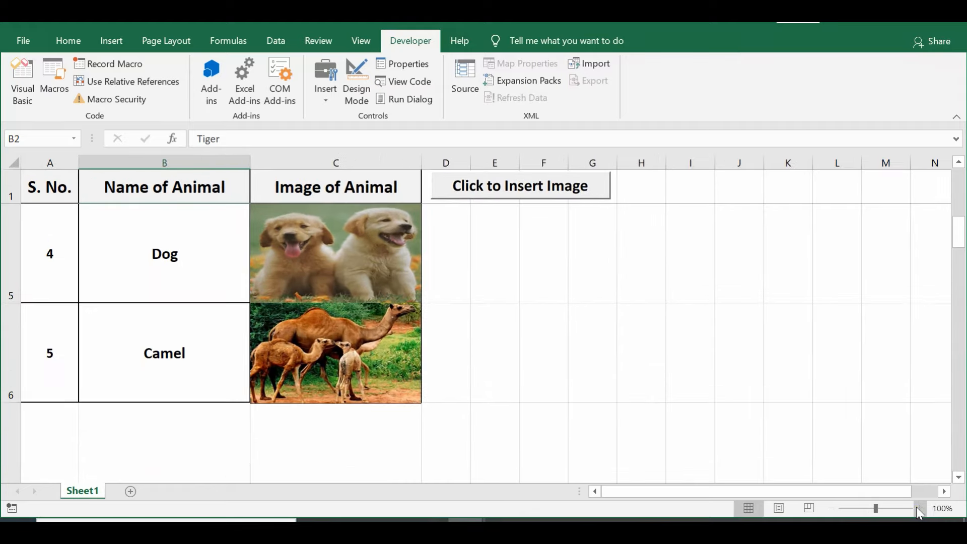
click(919, 508)
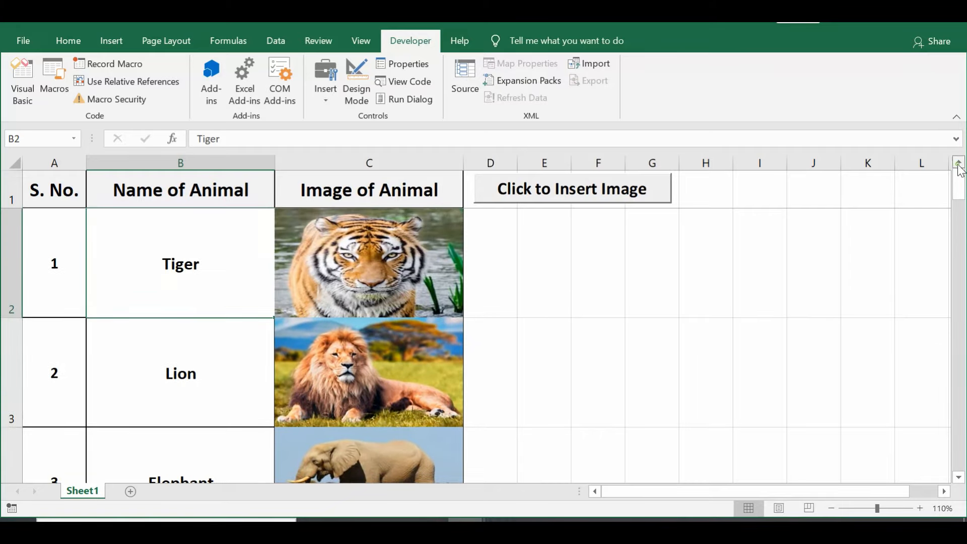
mouse_move(381, 205)
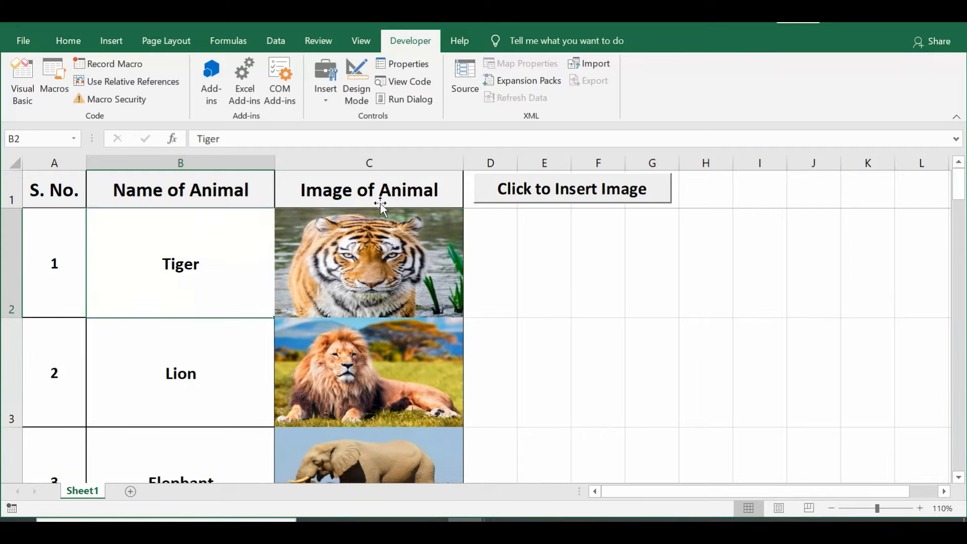
click(53, 263)
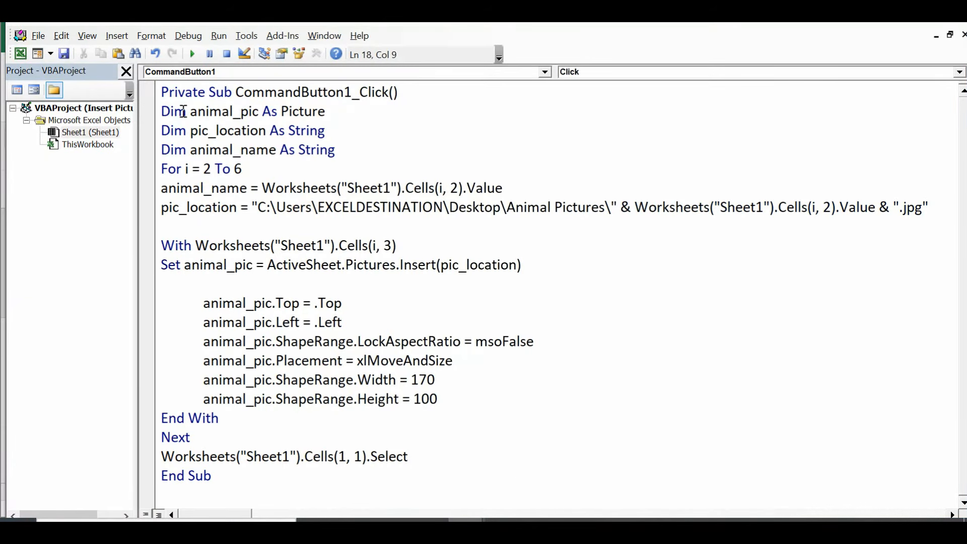
- Review the finished looping macro from its declarations down to the final cell-select line
click(161, 112)
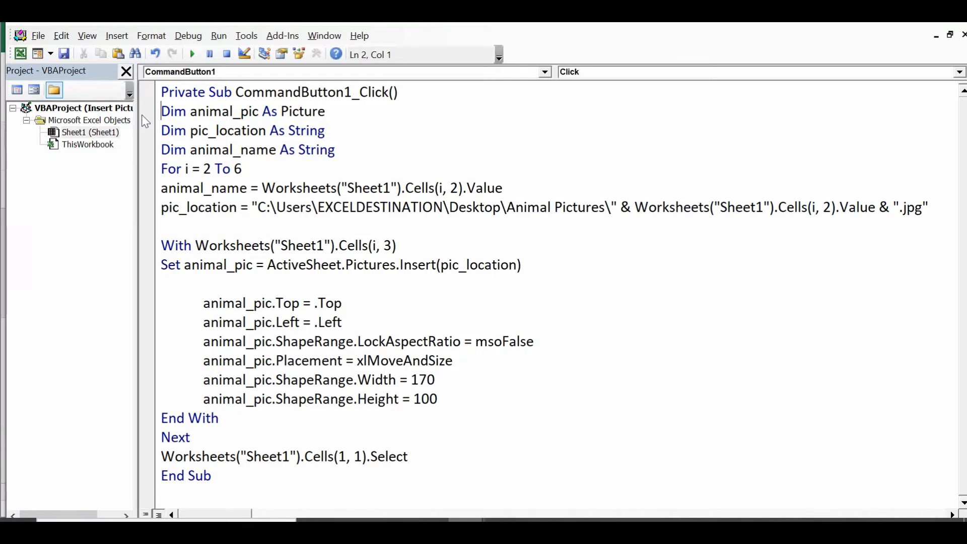
mouse_move(87, 160)
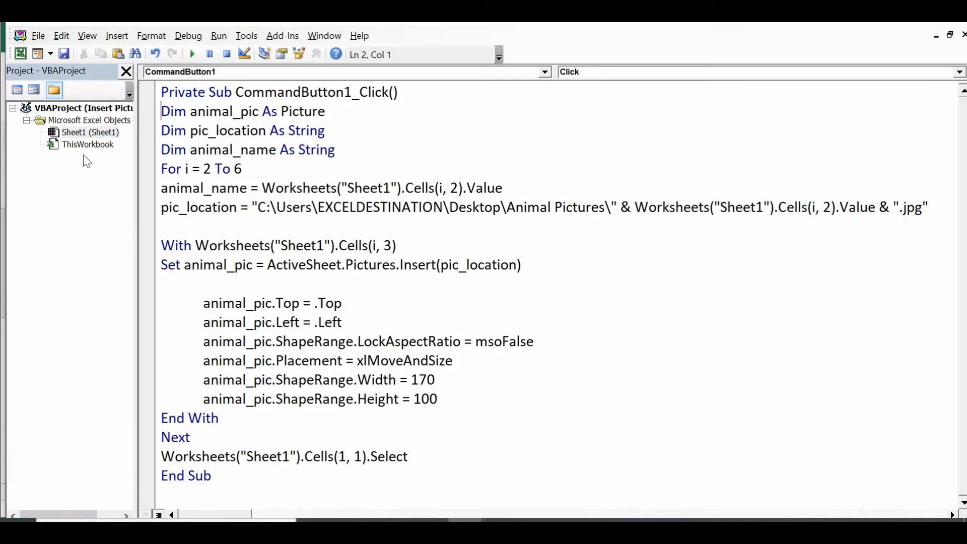
click(407, 456)
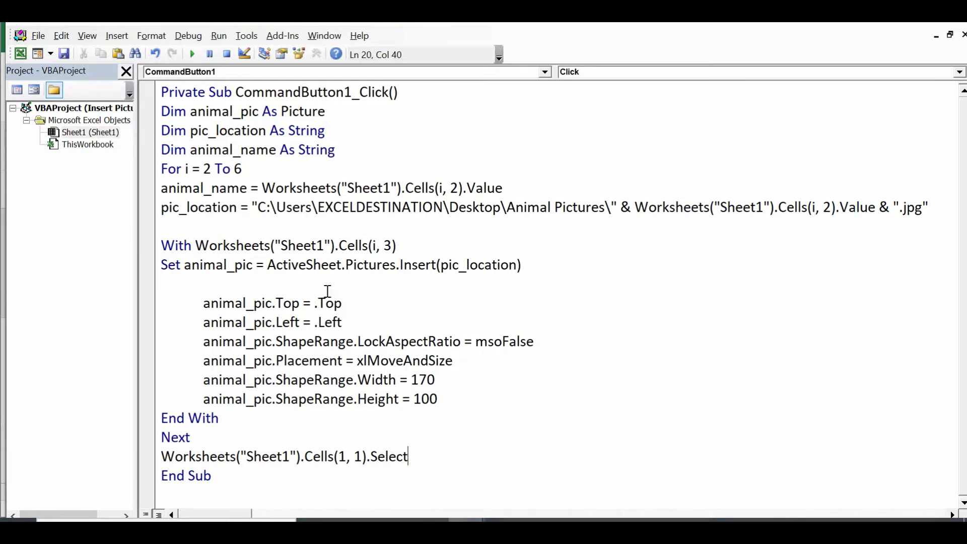